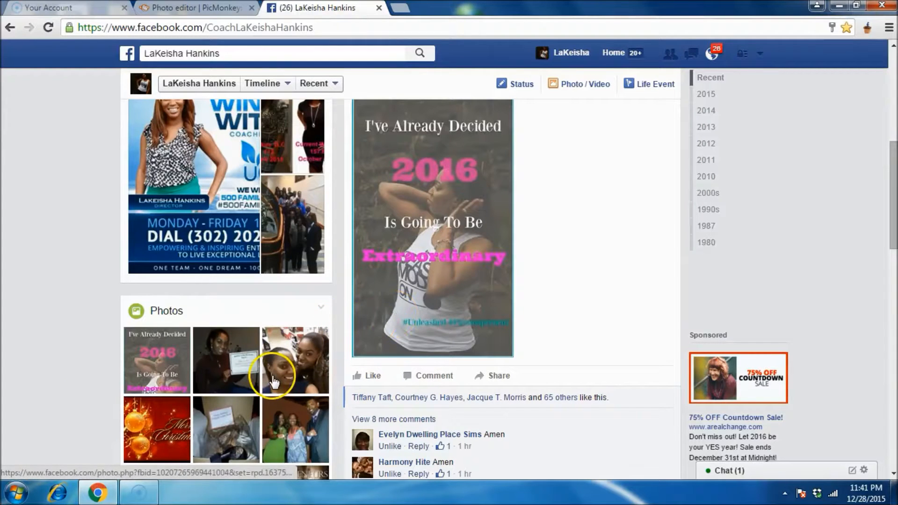
pyautogui.moveTo(144, 490)
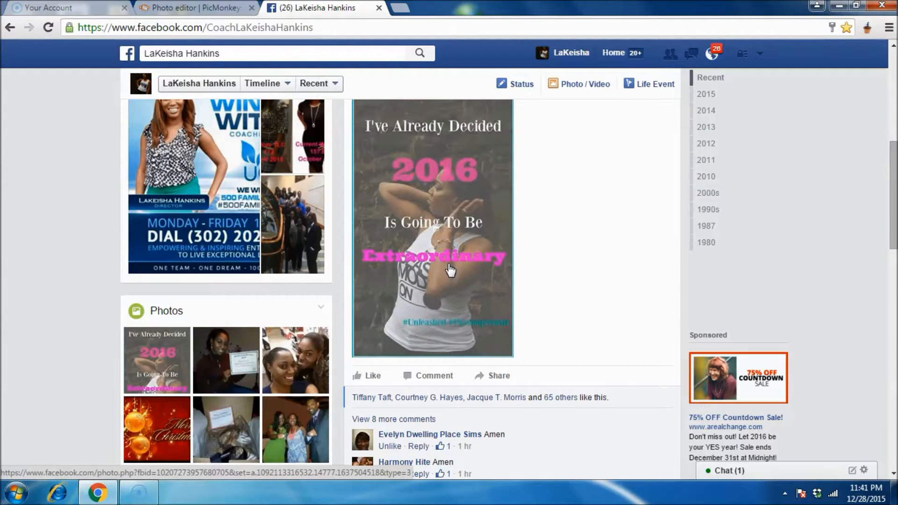
# Step: Scroll the timeline to the 2016 quote post and view its photo full size, dismissing the tag box
pyautogui.scroll(-3)
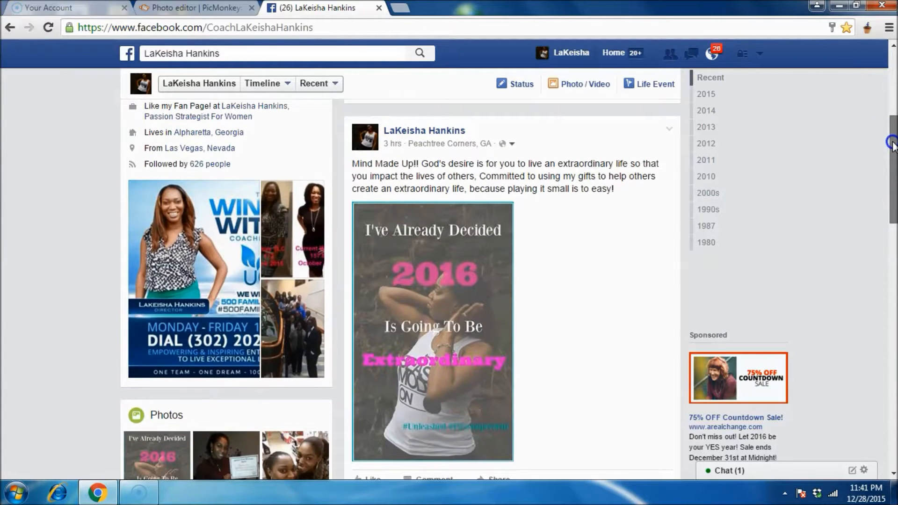
pyautogui.scroll(-3)
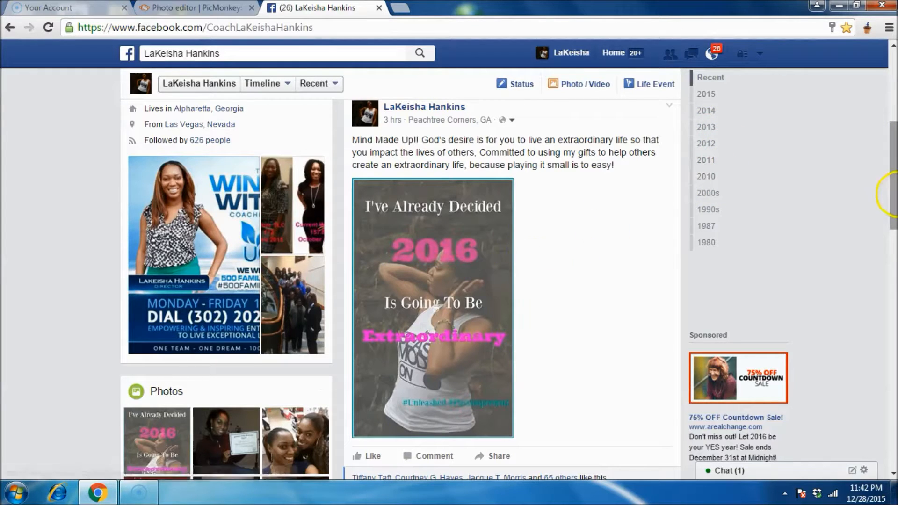
pyautogui.scroll(-3)
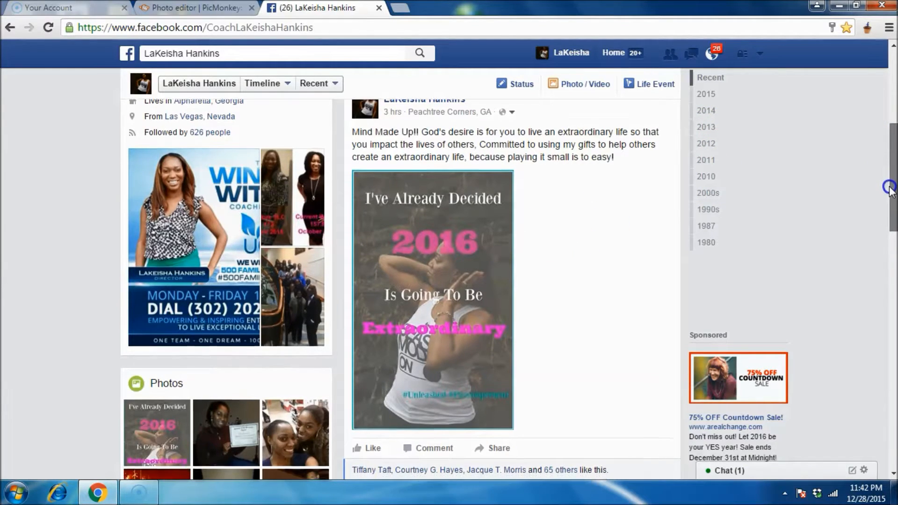
pyautogui.click(432, 302)
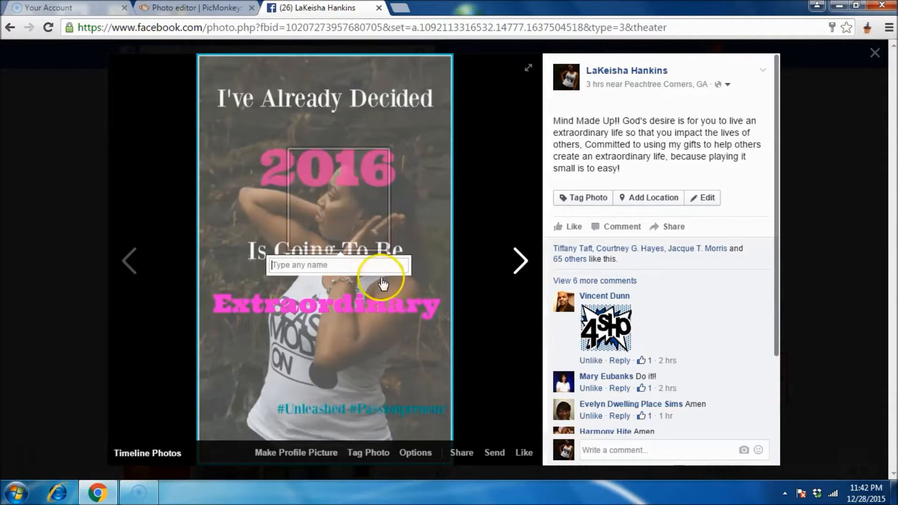
pyautogui.click(347, 266)
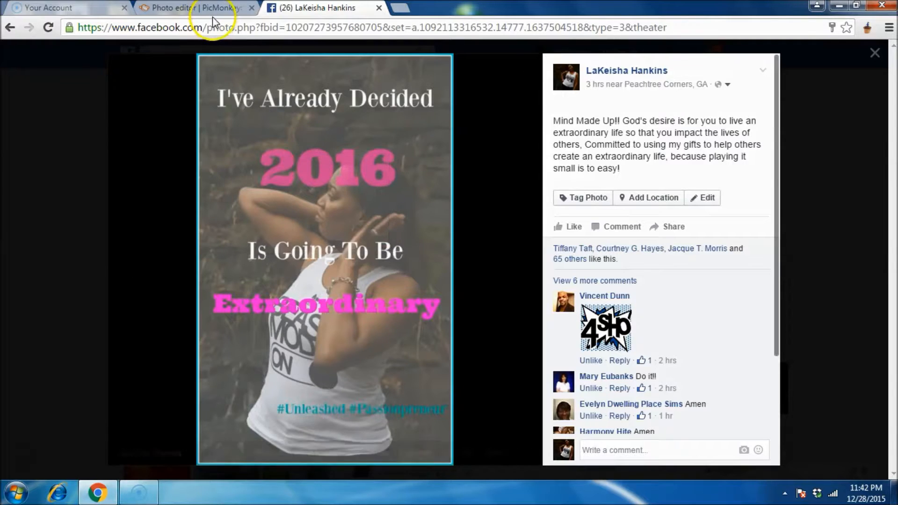
# Step: Return to the PicMonkey home page, close the extra blank tab, and choose Design for a new canvas
pyautogui.click(201, 7)
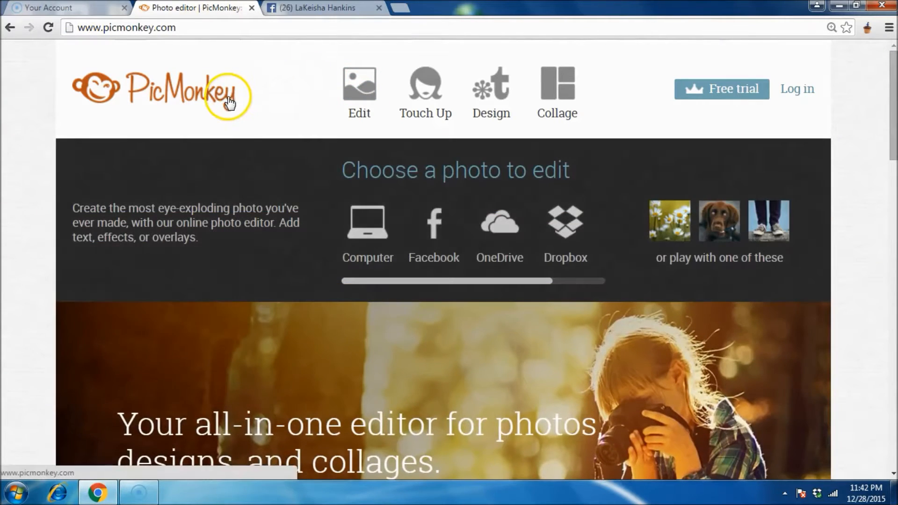
pyautogui.click(424, 85)
pyautogui.write('canva')
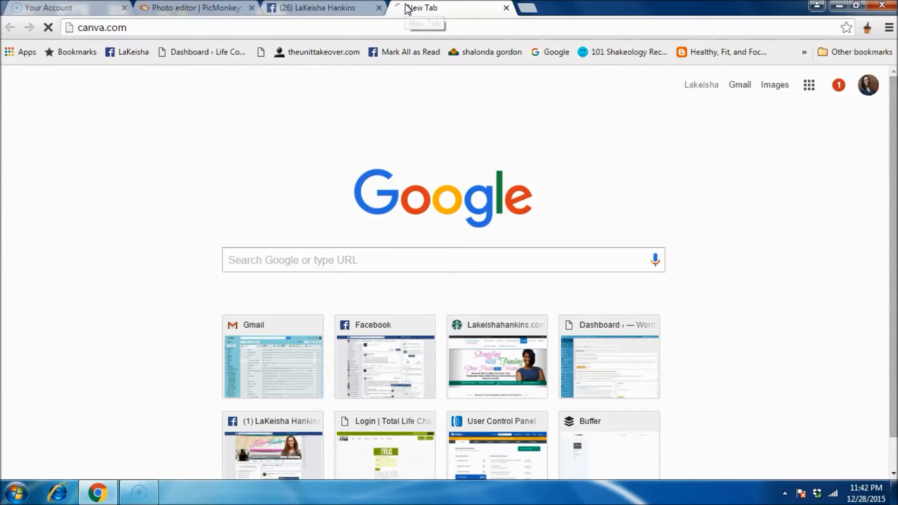
pyautogui.click(419, 8)
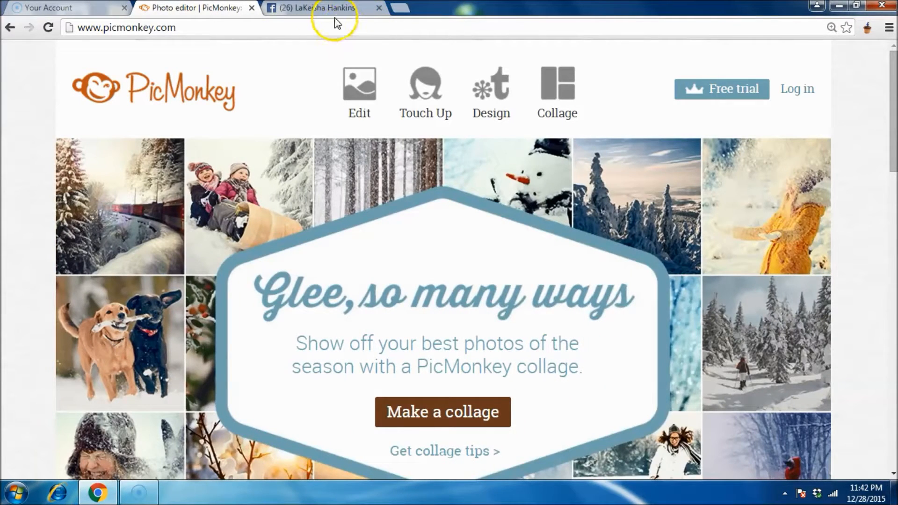
pyautogui.moveTo(326, 11)
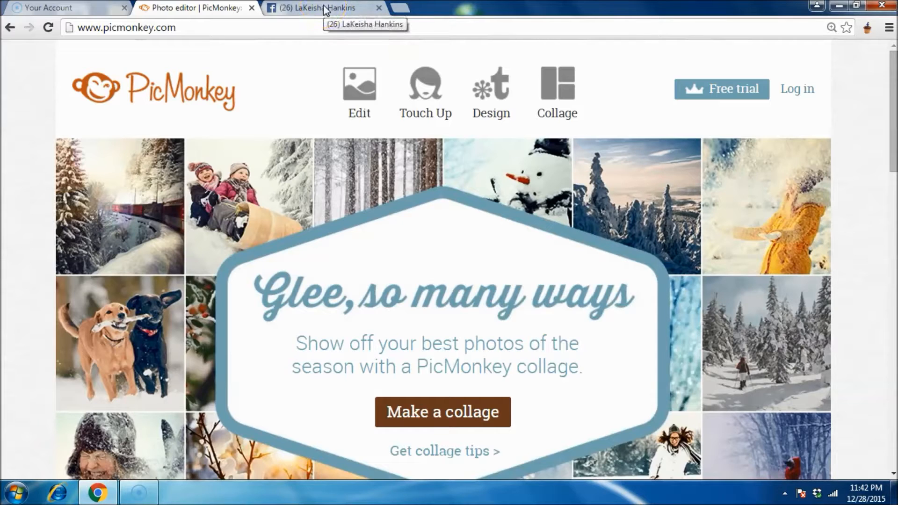
pyautogui.click(319, 9)
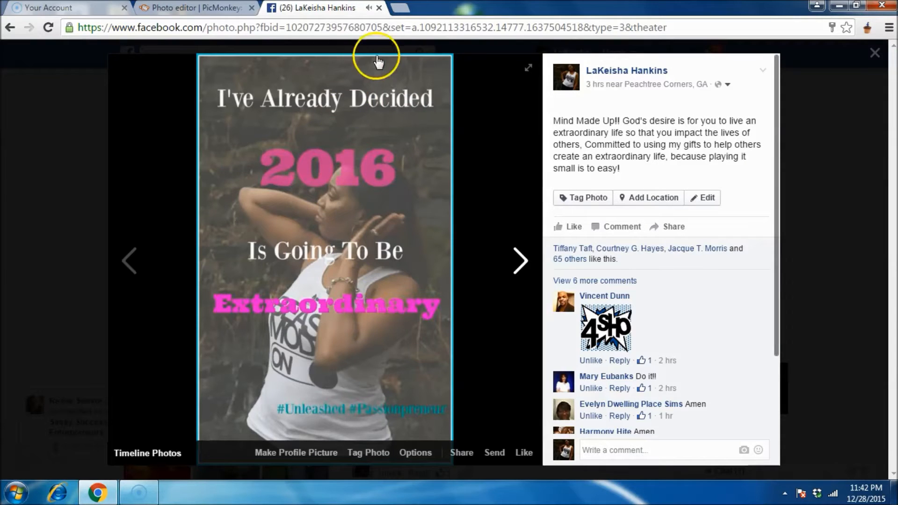
pyautogui.click(204, 8)
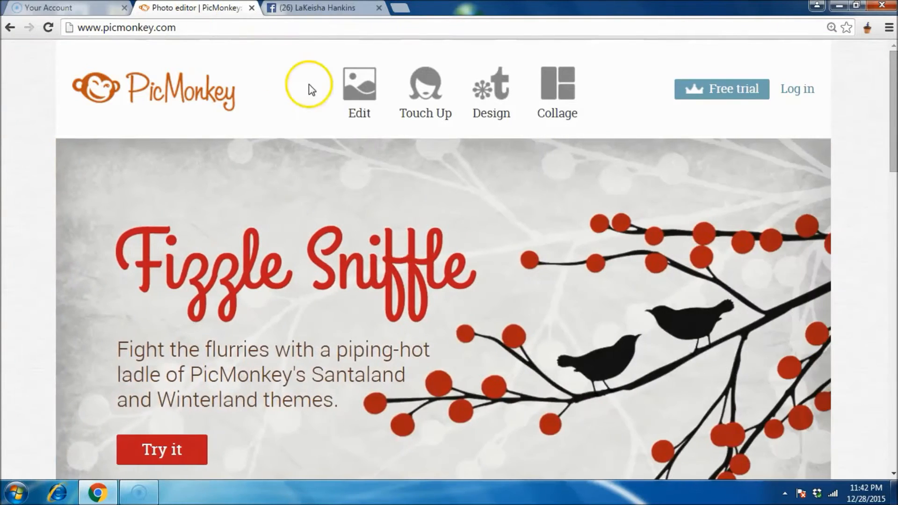
pyautogui.click(490, 86)
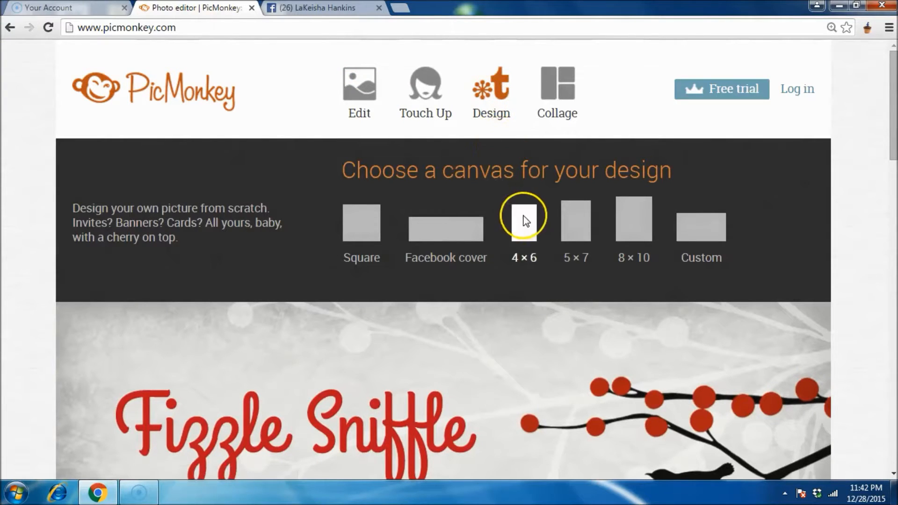
# Step: Try a 4 × 6 canvas, go back via the address bar, pick Design > Custom, then switch to Edit a photo
pyautogui.click(524, 220)
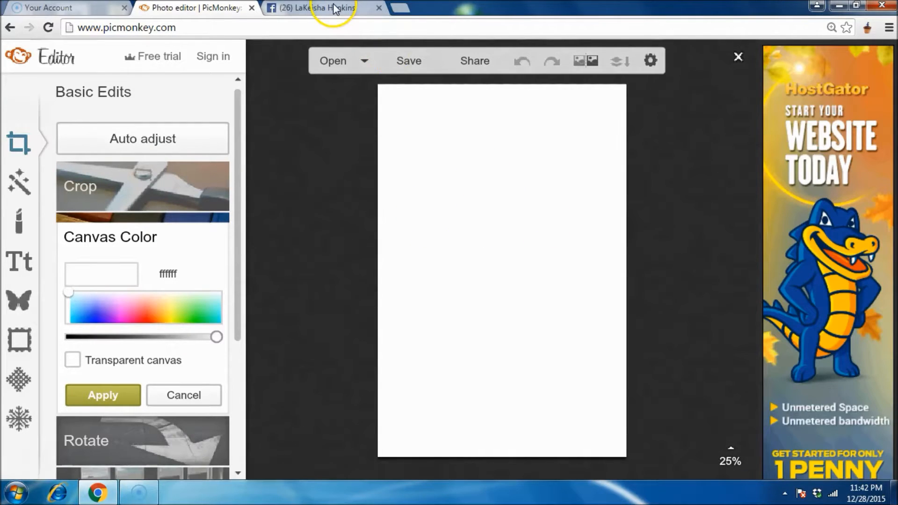
pyautogui.click(131, 27)
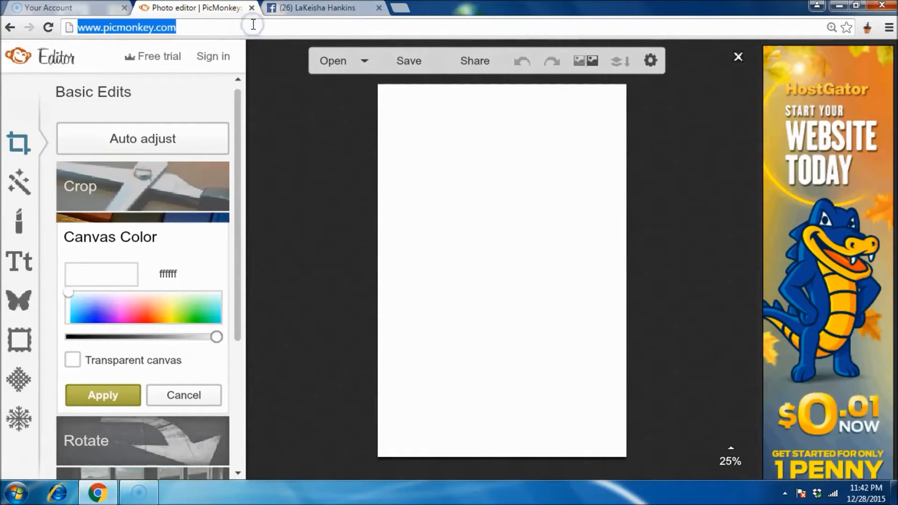
pyautogui.write('pic')
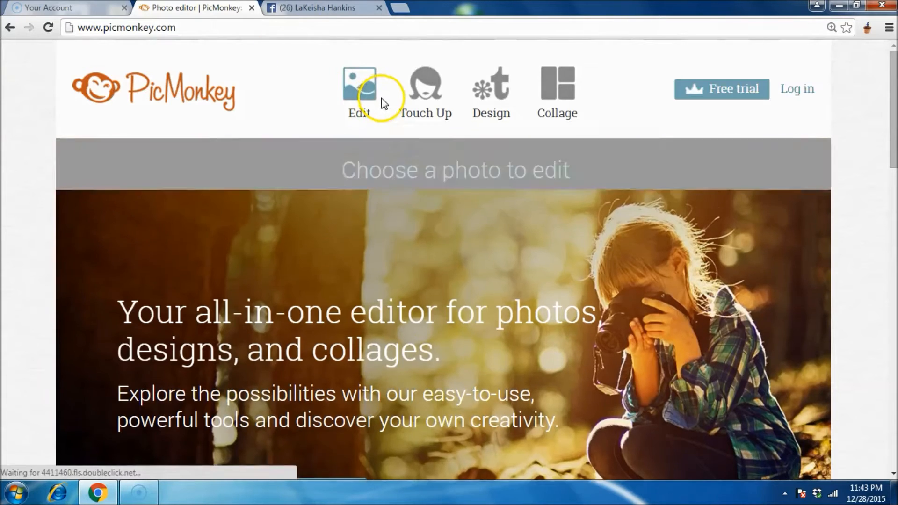
pyautogui.click(490, 86)
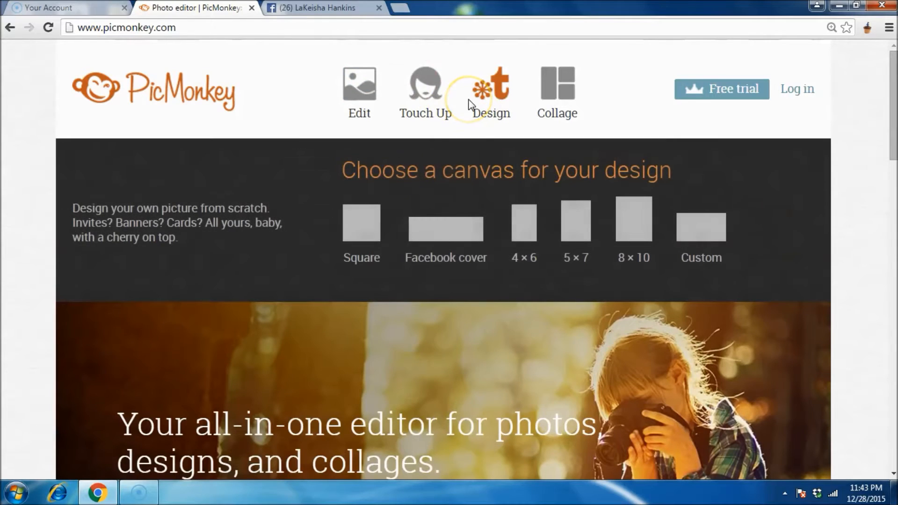
pyautogui.moveTo(463, 139)
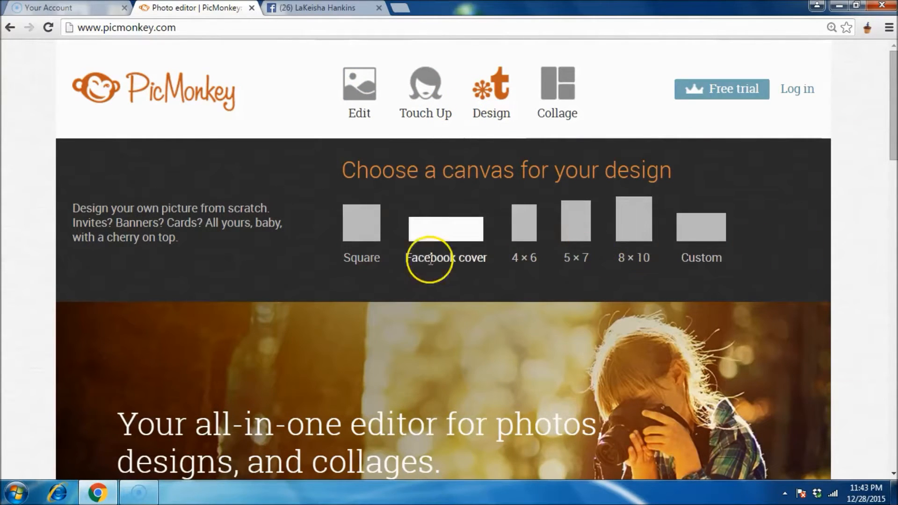
pyautogui.moveTo(360, 260)
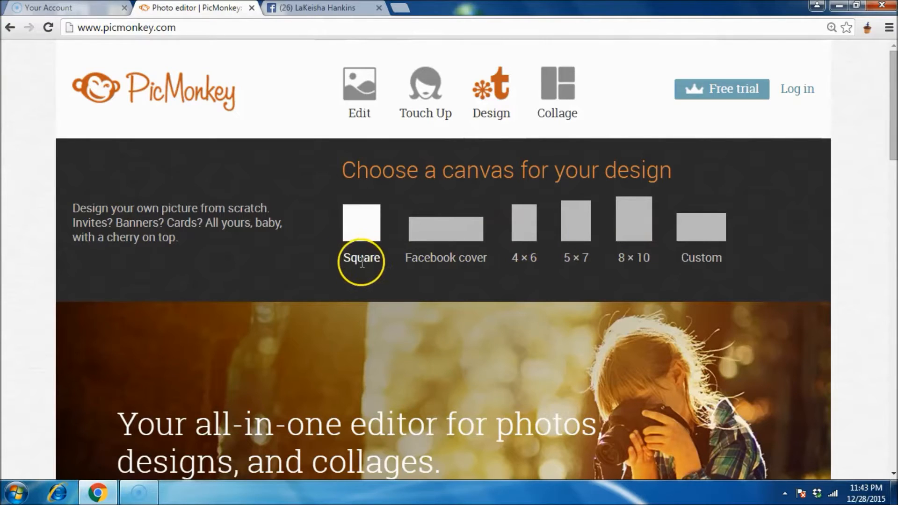
pyautogui.moveTo(374, 249)
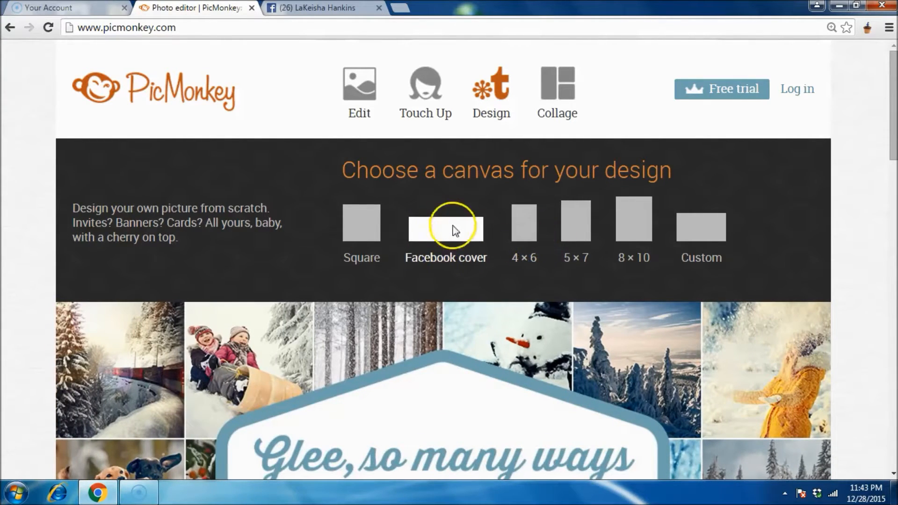
pyautogui.moveTo(675, 252)
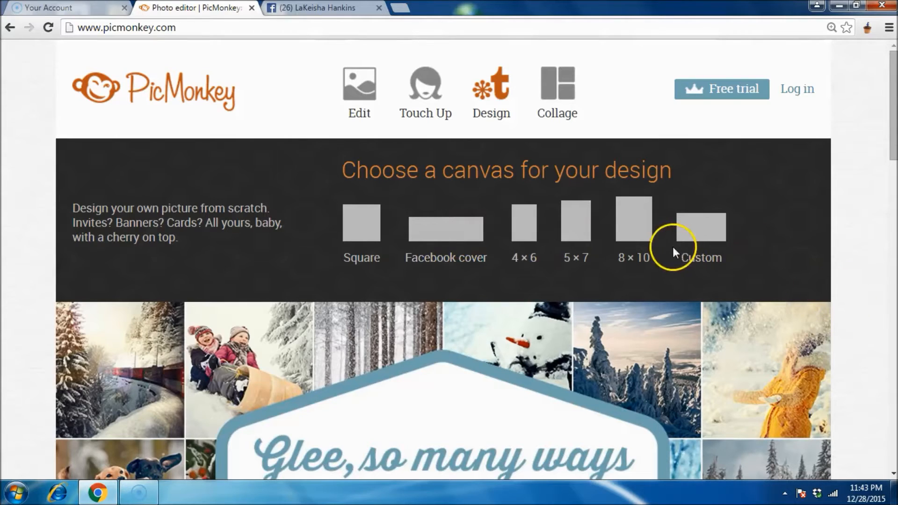
pyautogui.click(702, 226)
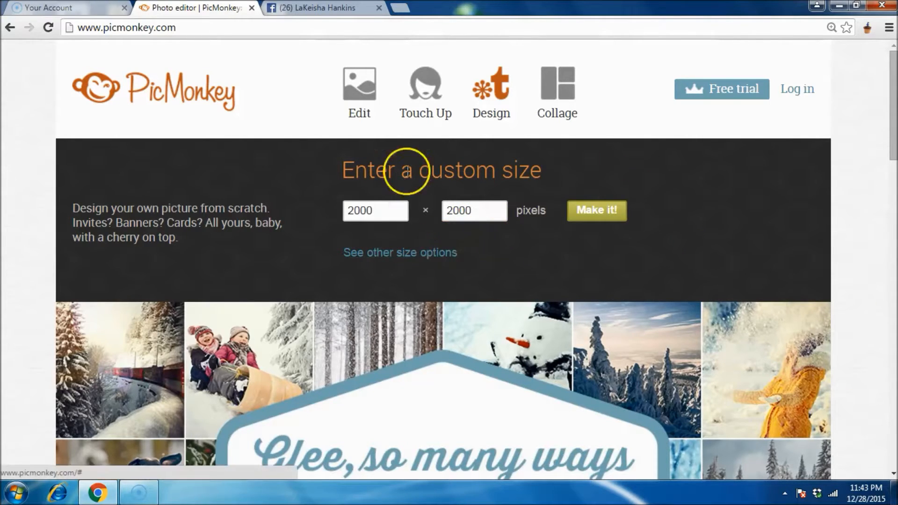
pyautogui.click(359, 84)
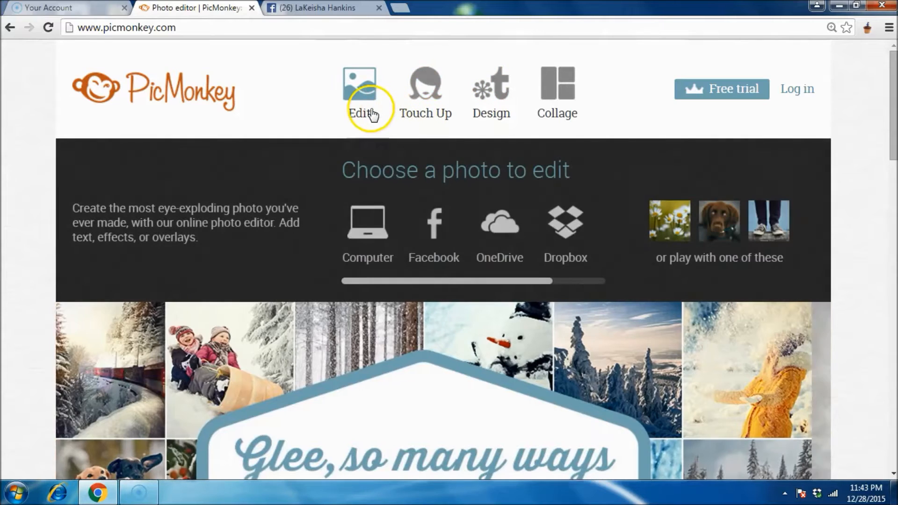
# Step: Start a blank portrait canvas in the editor and show the Overlays collections
pyautogui.click(427, 89)
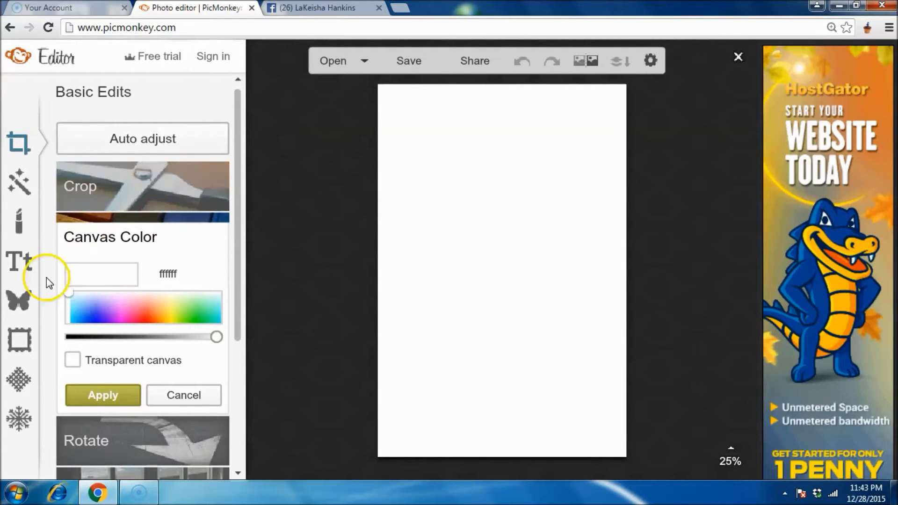
pyautogui.moveTo(18, 155)
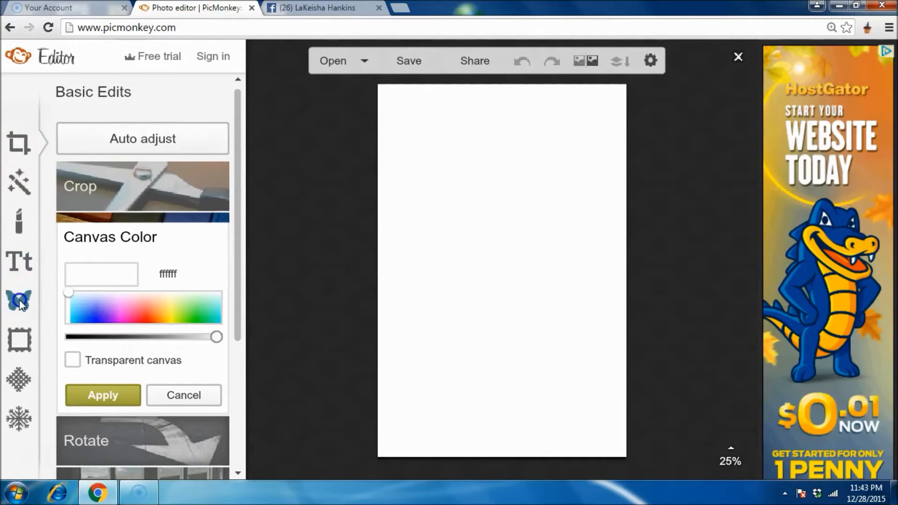
pyautogui.click(17, 300)
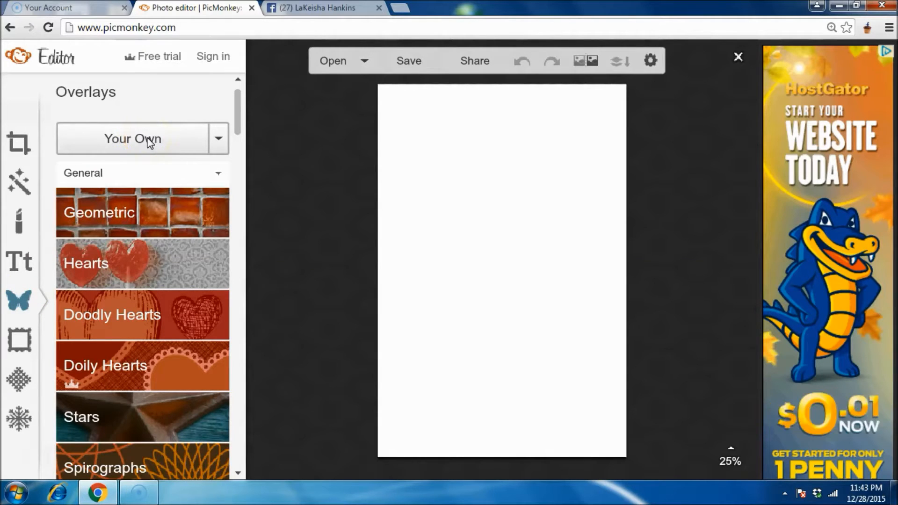
pyautogui.moveTo(20, 300)
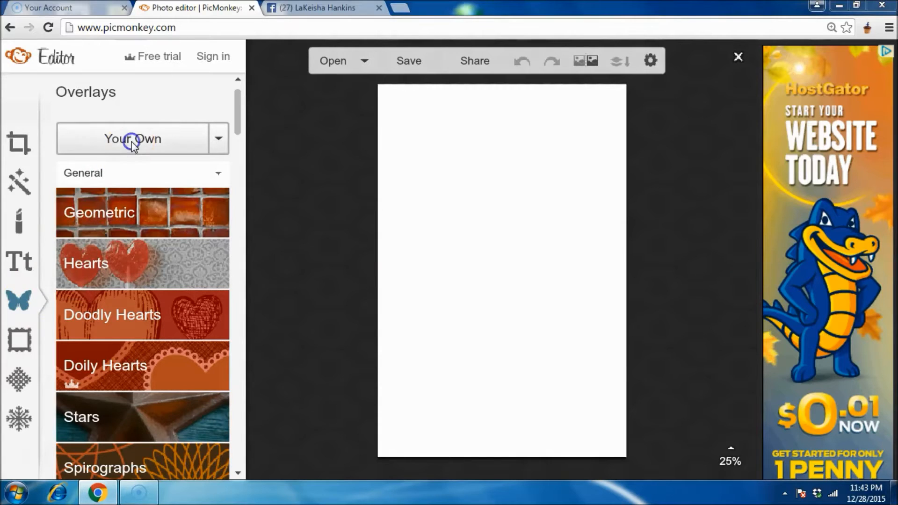
# Step: Add your own overlay, browsing Removable Disk (D:) > DCIM > 100CANON for a photo of the woman
pyautogui.click(133, 138)
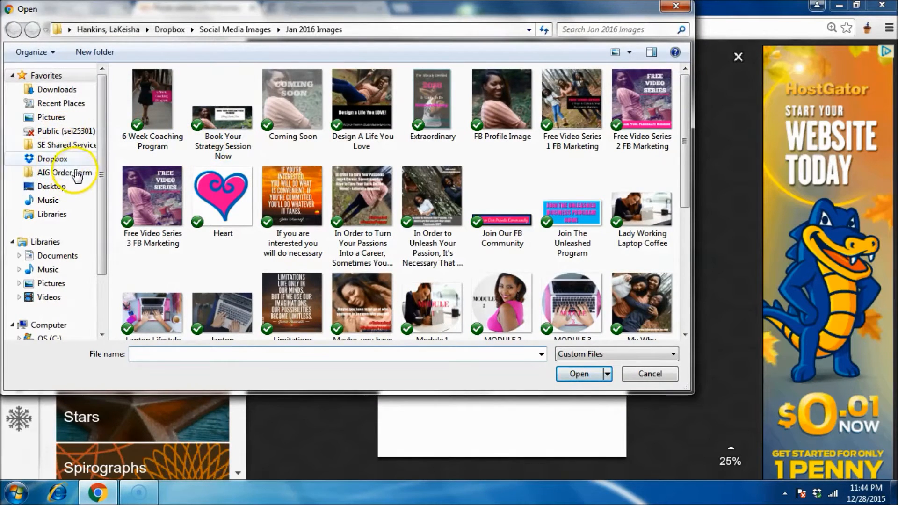
pyautogui.moveTo(95, 198)
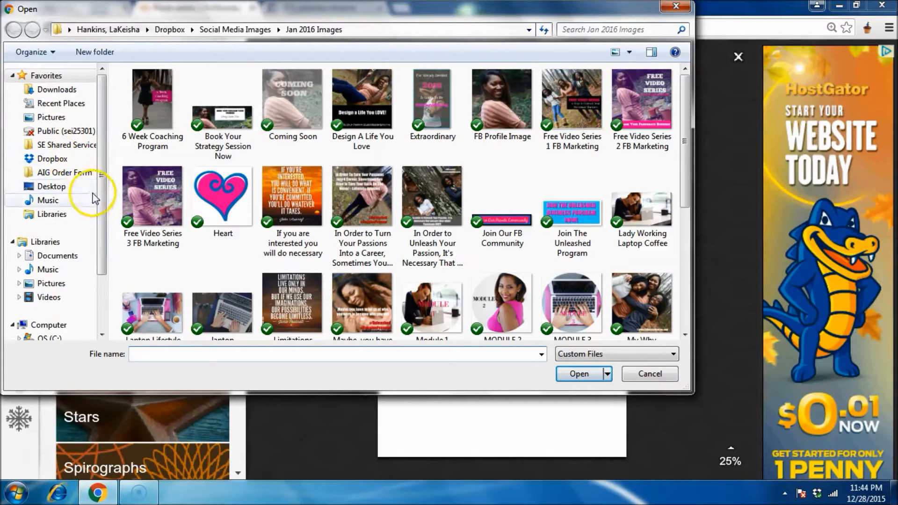
pyautogui.scroll(-3)
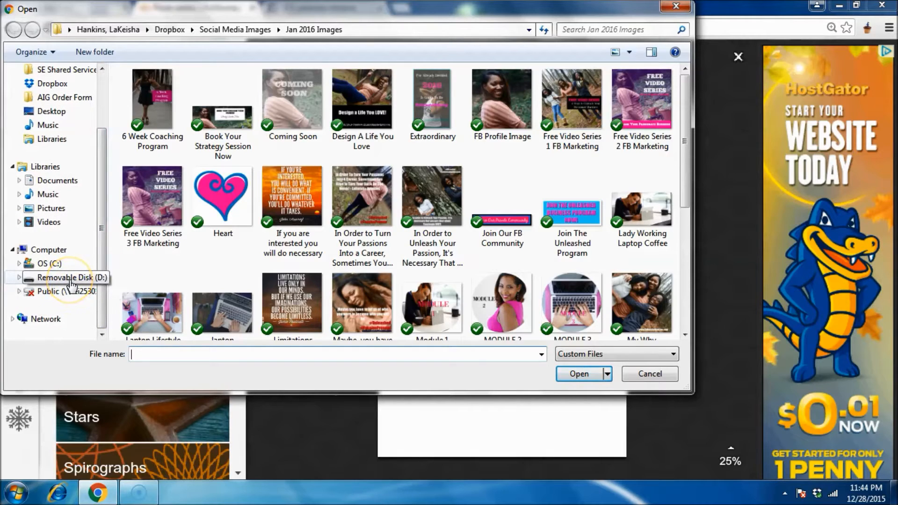
pyautogui.click(64, 276)
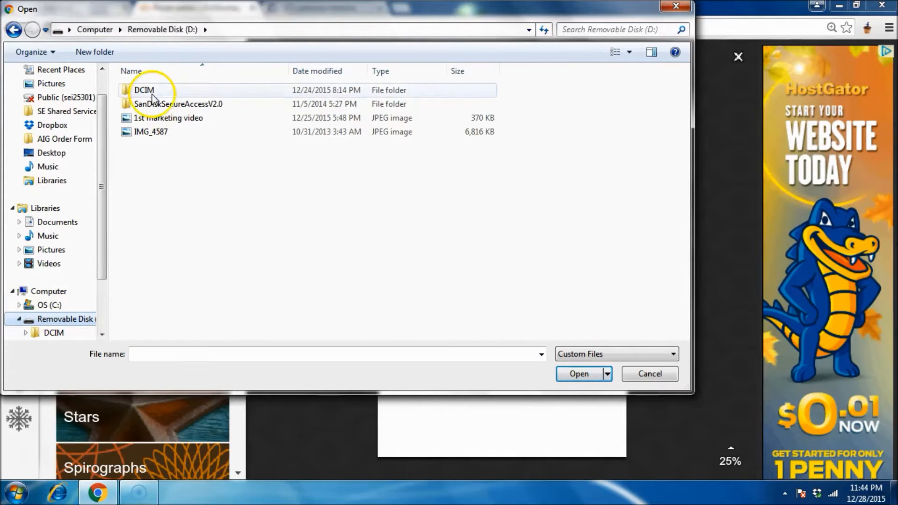
pyautogui.doubleClick(144, 90)
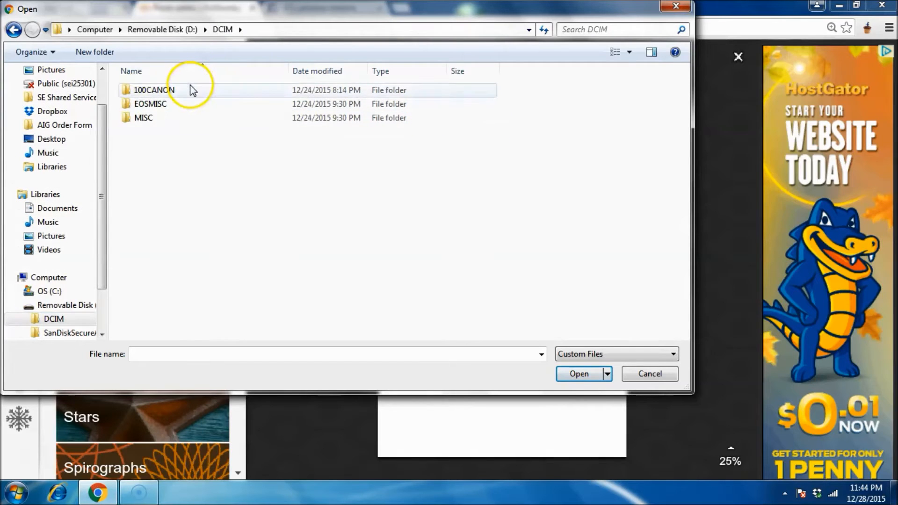
pyautogui.doubleClick(154, 89)
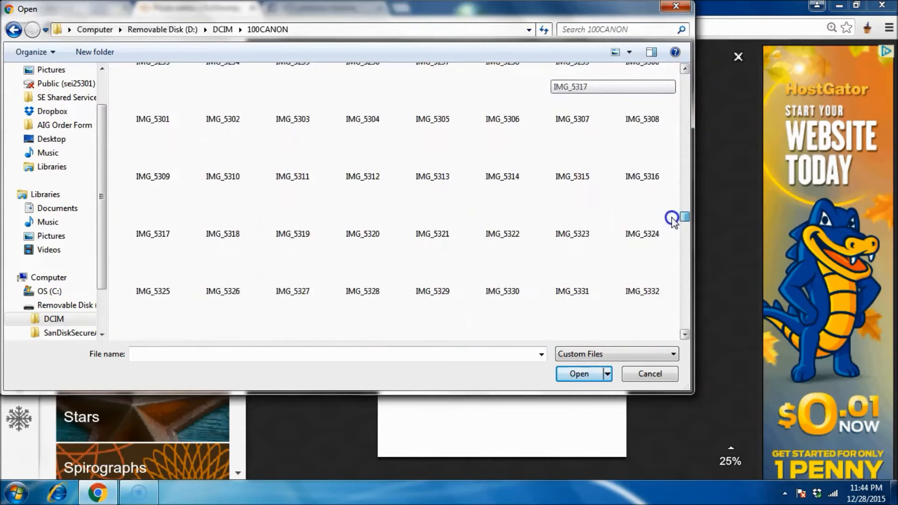
pyautogui.scroll(-3)
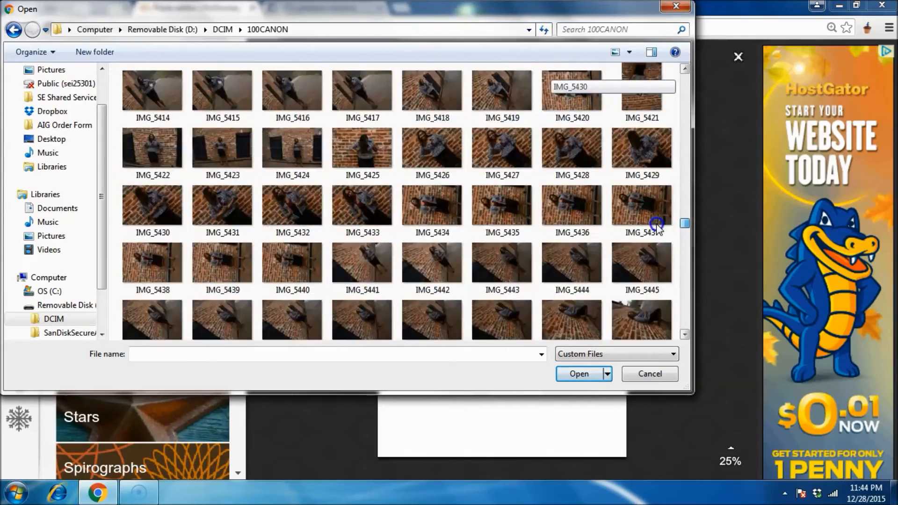
pyautogui.scroll(3)
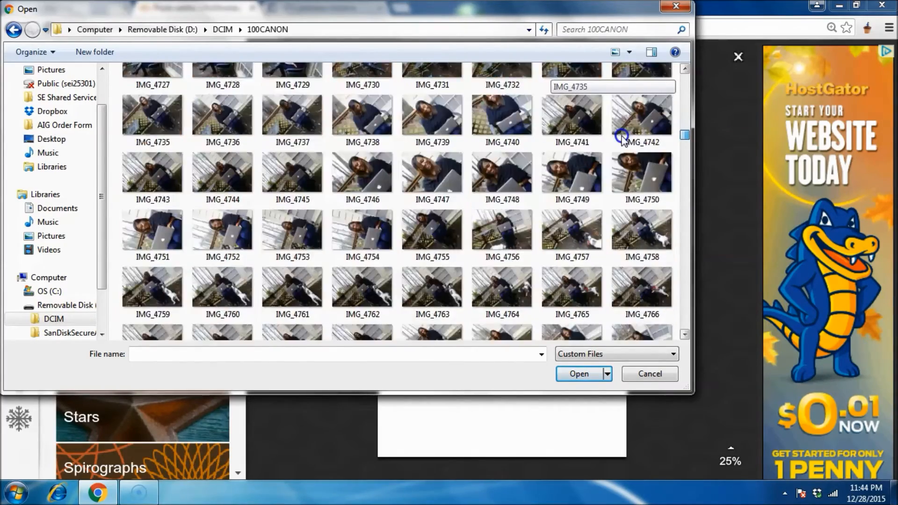
pyautogui.scroll(-3)
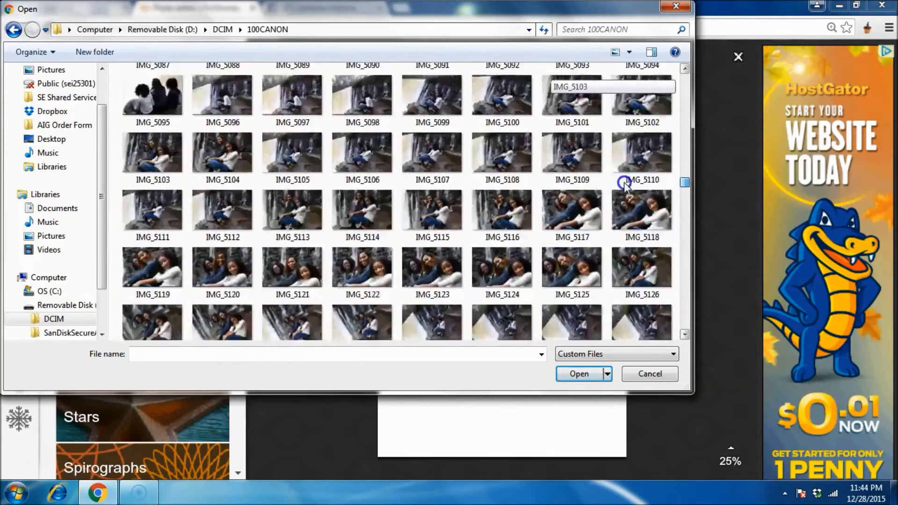
pyautogui.scroll(-3)
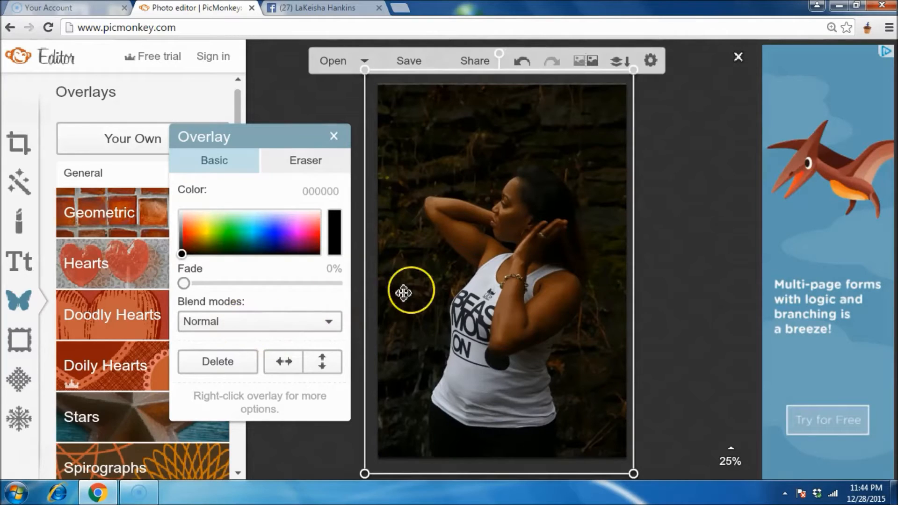
# Step: Fade the photo overlay to 28%, flip it horizontally and flip it back to its original direction
pyautogui.moveTo(184, 282); pyautogui.dragTo(209, 283)
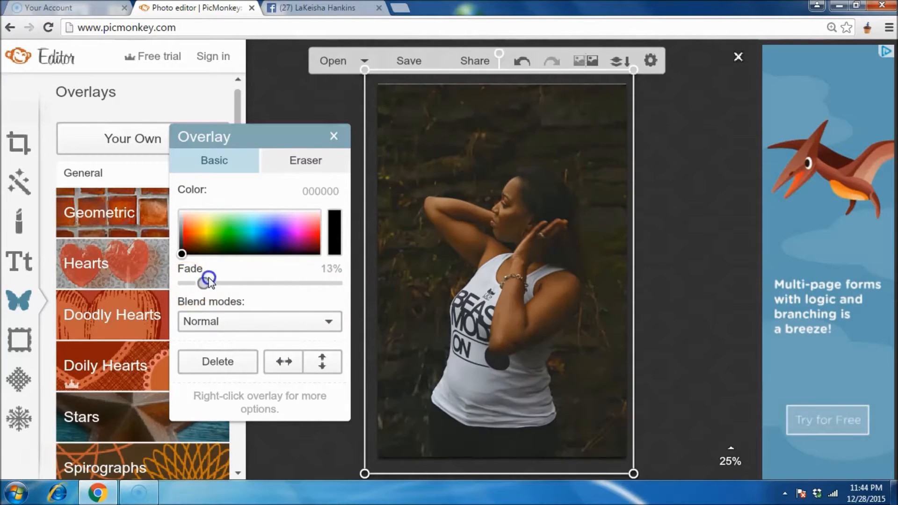
pyautogui.moveTo(210, 280); pyautogui.dragTo(267, 274)
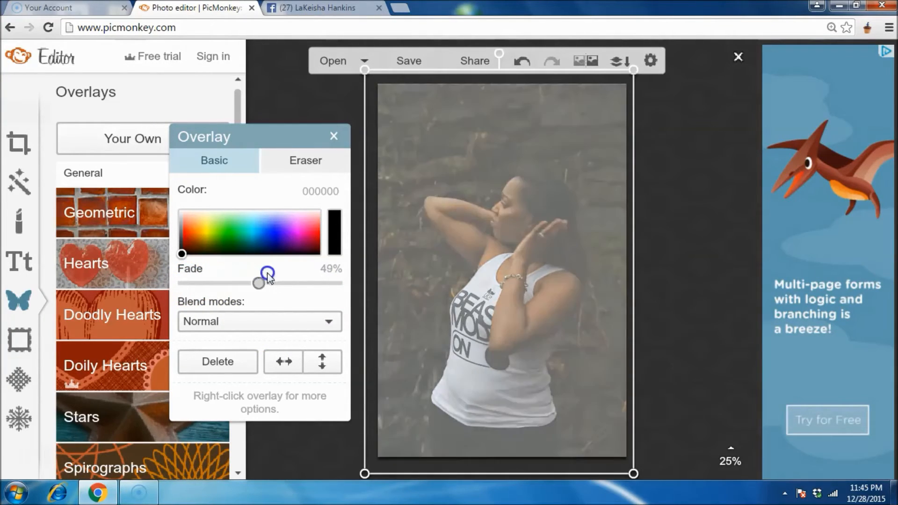
pyautogui.moveTo(267, 273); pyautogui.dragTo(238, 281)
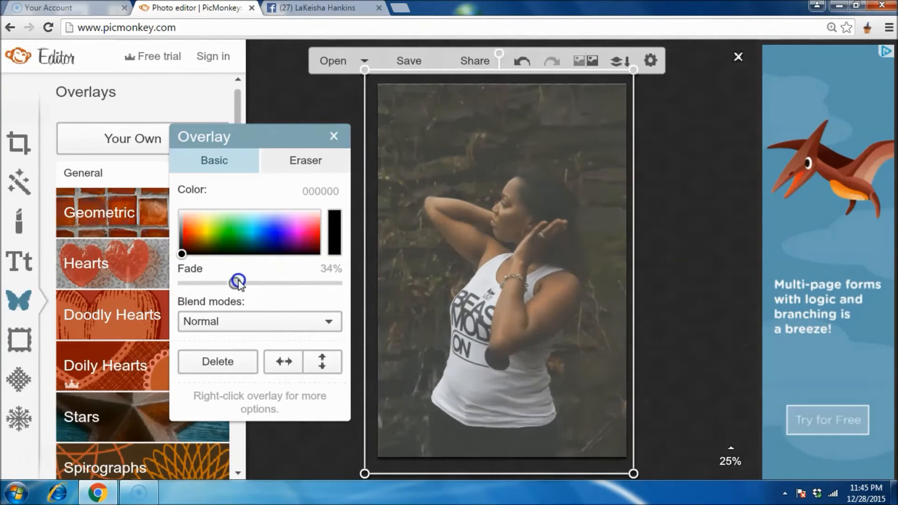
pyautogui.moveTo(239, 282); pyautogui.dragTo(229, 282)
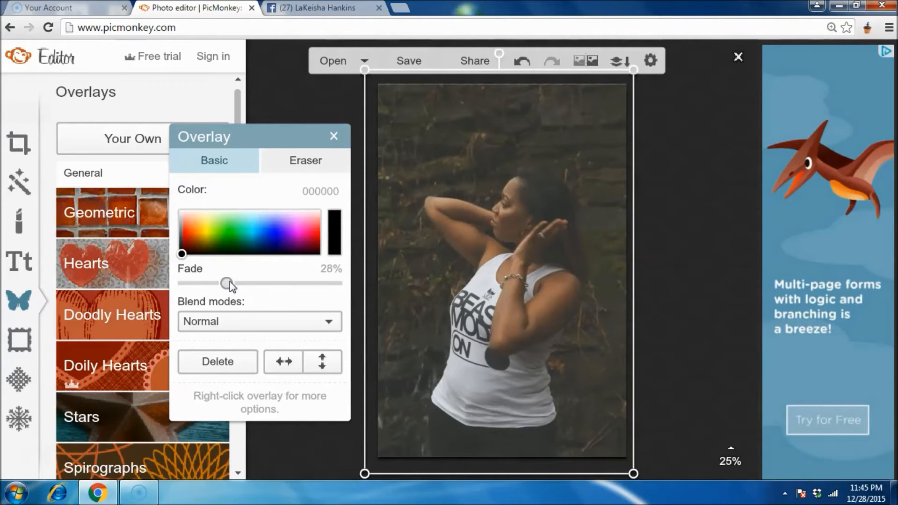
pyautogui.click(282, 361)
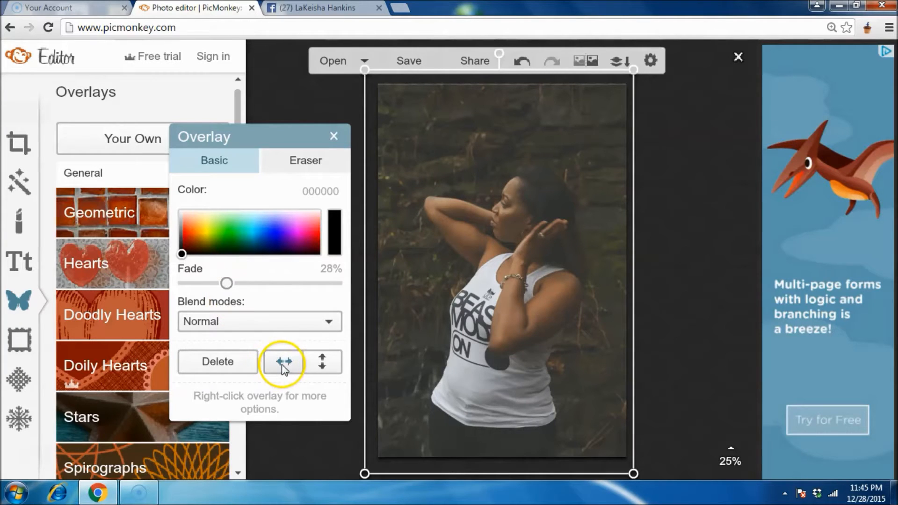
pyautogui.click(283, 361)
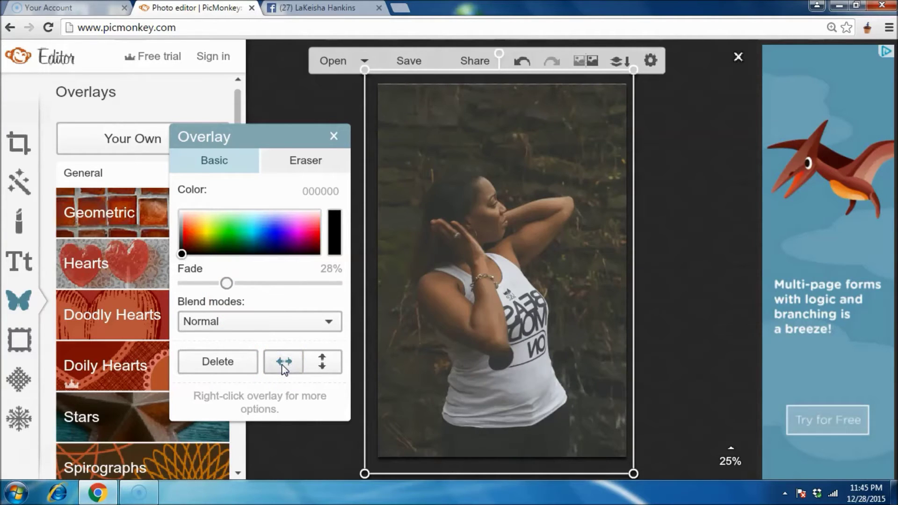
pyautogui.click(322, 361)
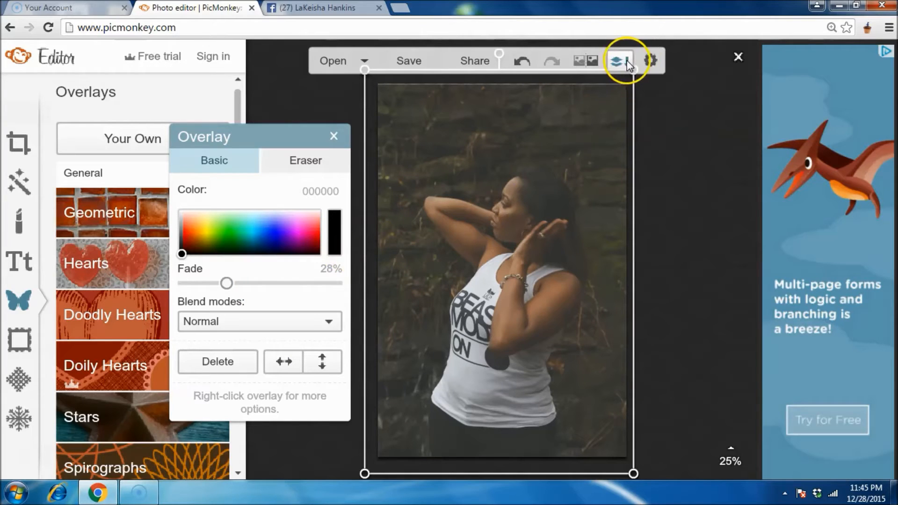
# Step: Flatten the faded photo overlay into the base image and deselect it
pyautogui.click(618, 61)
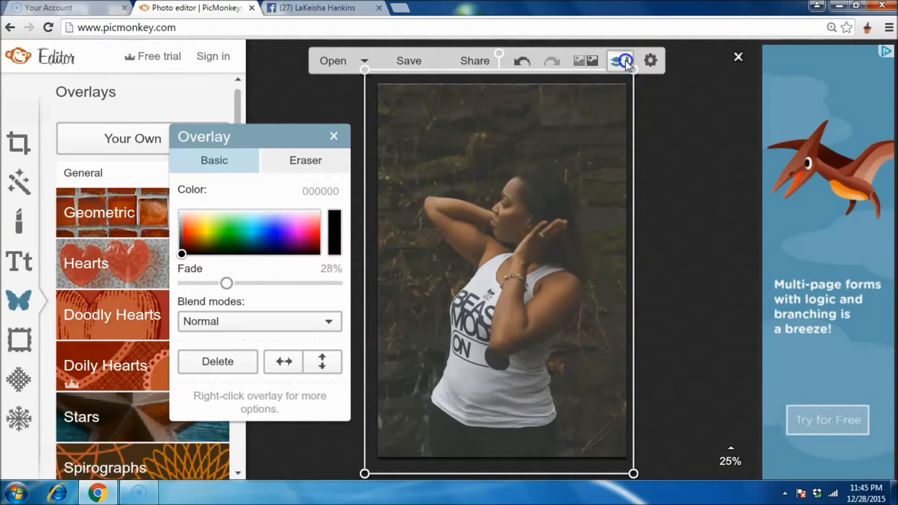
pyautogui.click(333, 137)
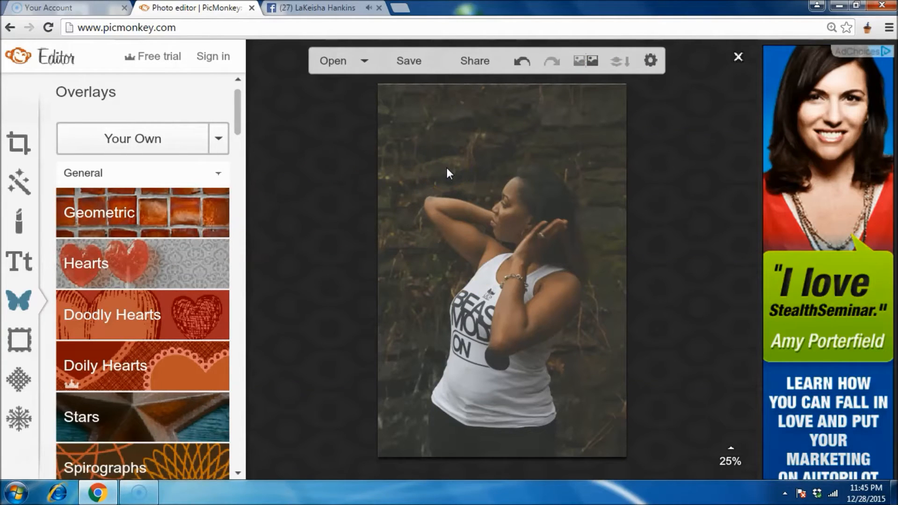
pyautogui.click(459, 192)
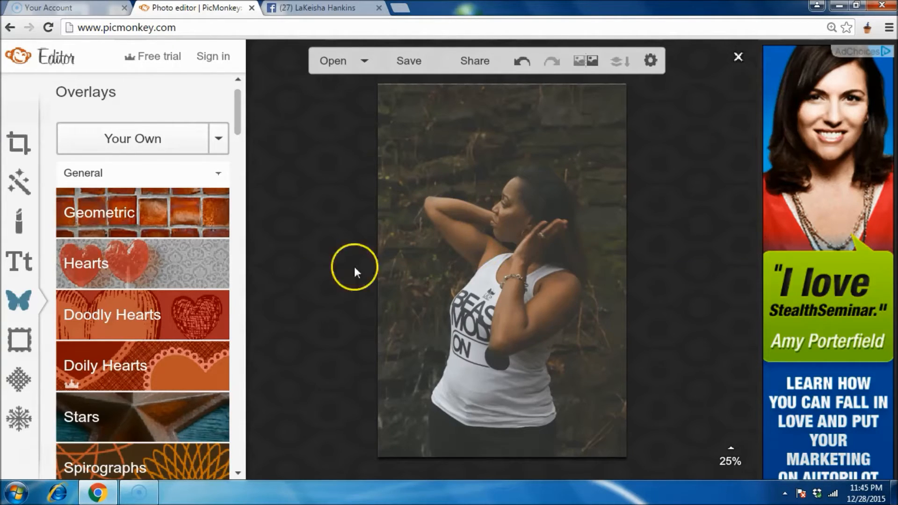
pyautogui.moveTo(126, 249)
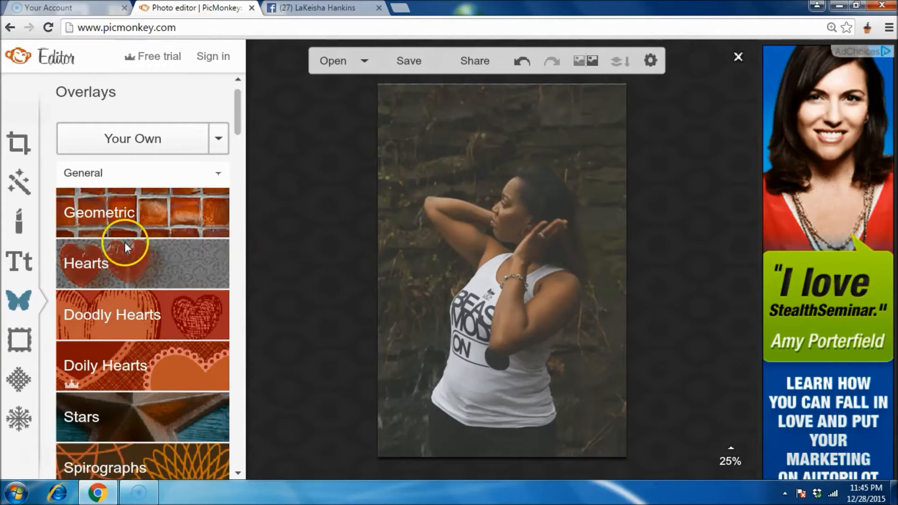
pyautogui.moveTo(26, 273)
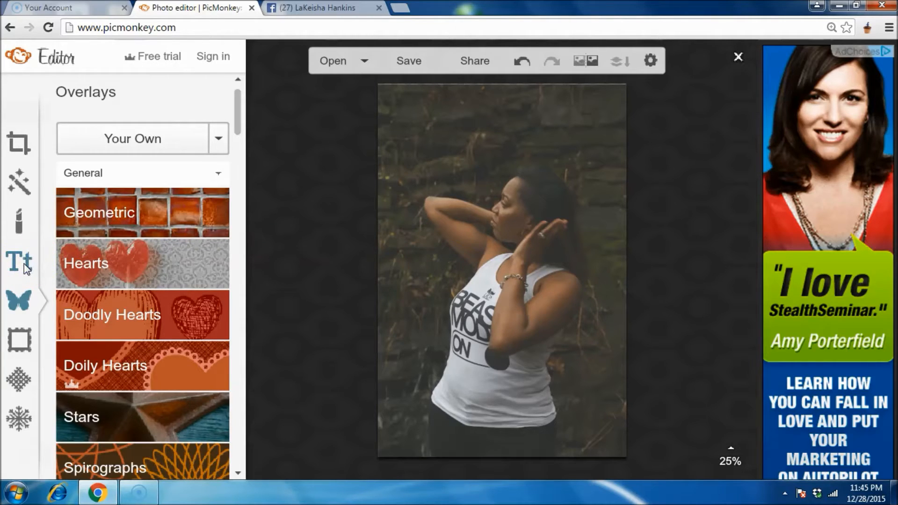
# Step: Add a Bodoni XT text box and enter the heading 'I Made A Decision'
pyautogui.click(18, 260)
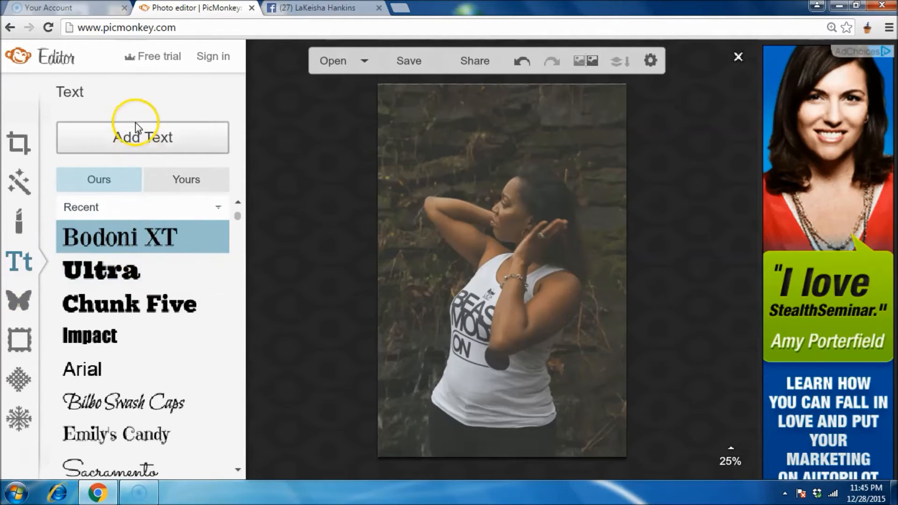
pyautogui.click(142, 136)
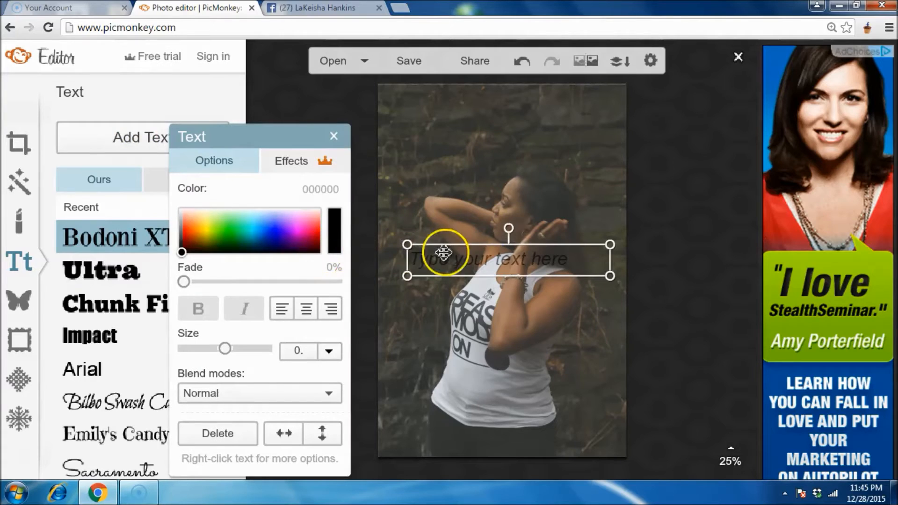
pyautogui.write('201')
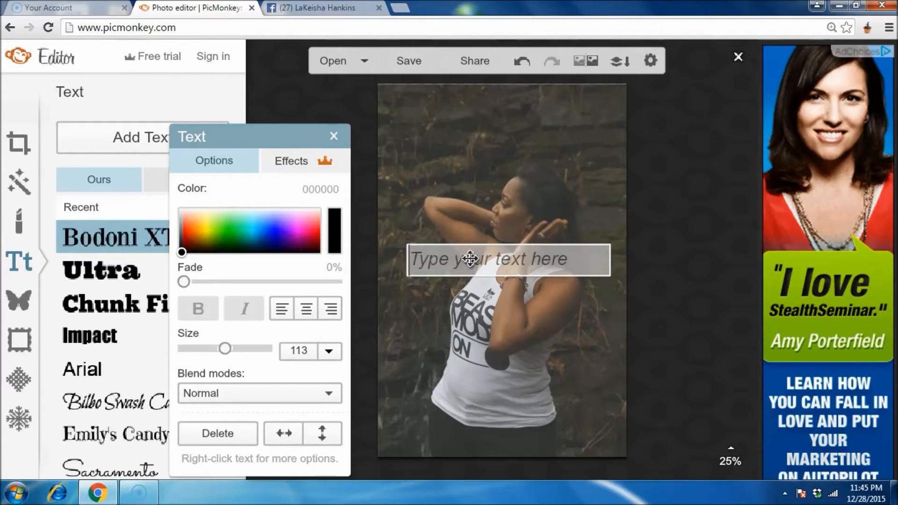
pyautogui.write('I Made A Dec')
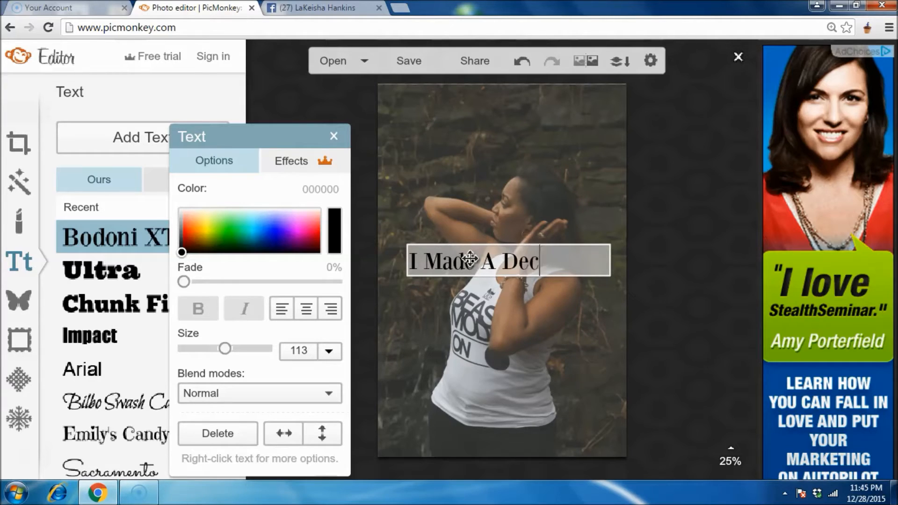
pyautogui.write('is')
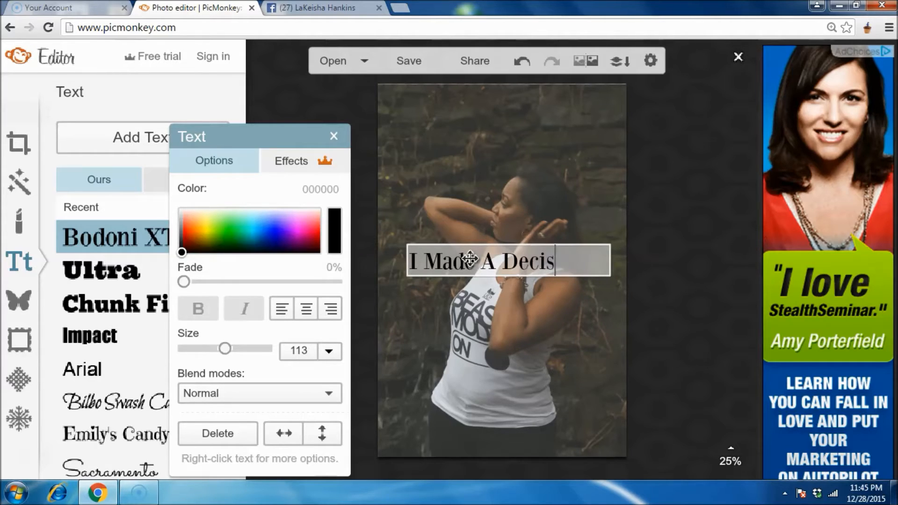
pyautogui.write('ion')
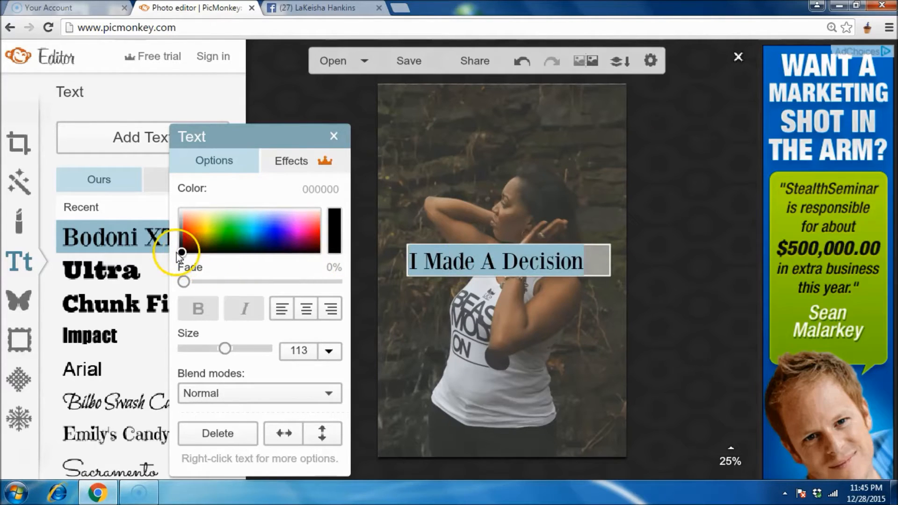
# Step: Colour the heading dark purple and deselect it
pyautogui.click(182, 251)
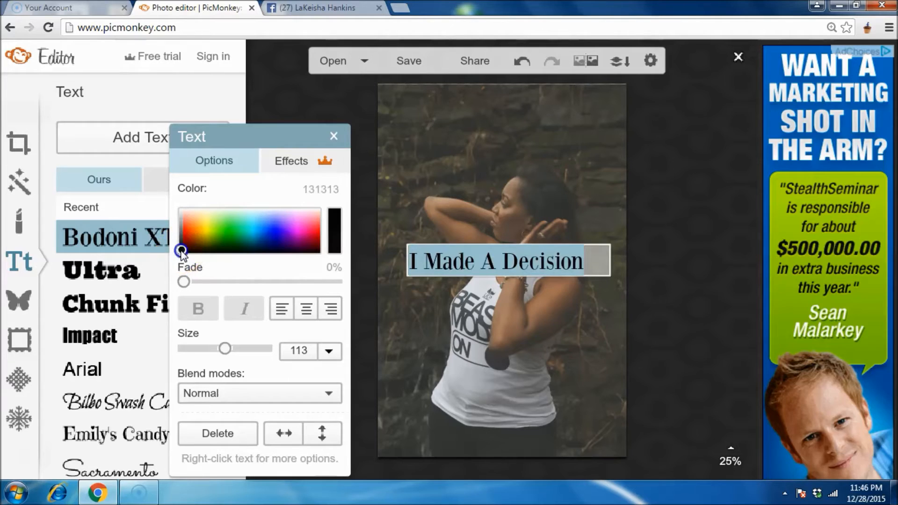
pyautogui.click(307, 241)
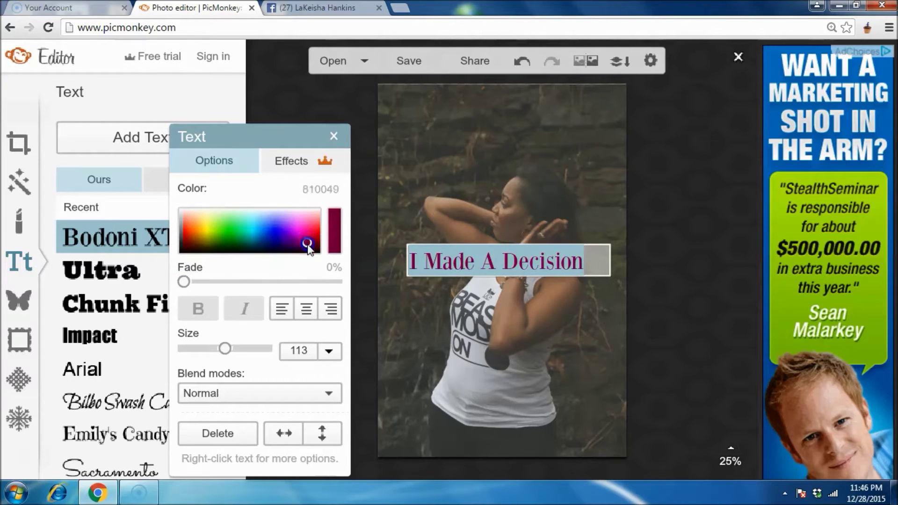
pyautogui.click(295, 228)
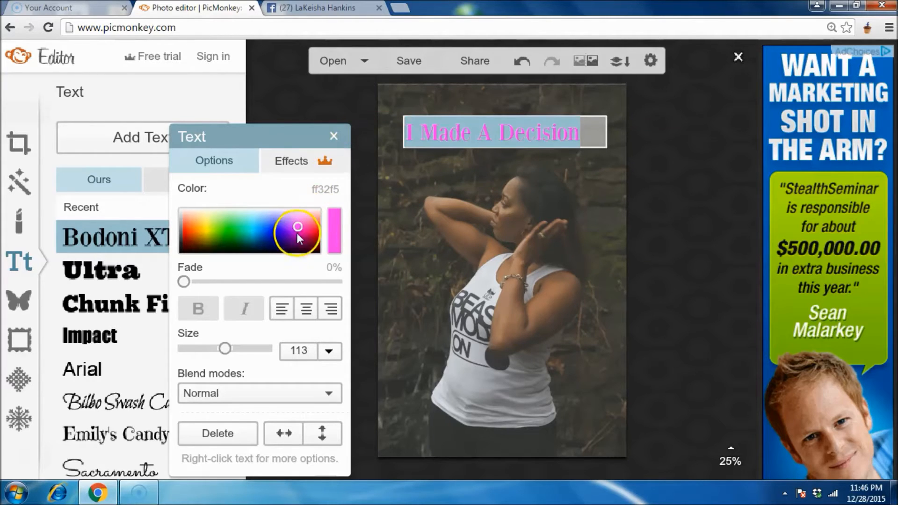
pyautogui.click(287, 244)
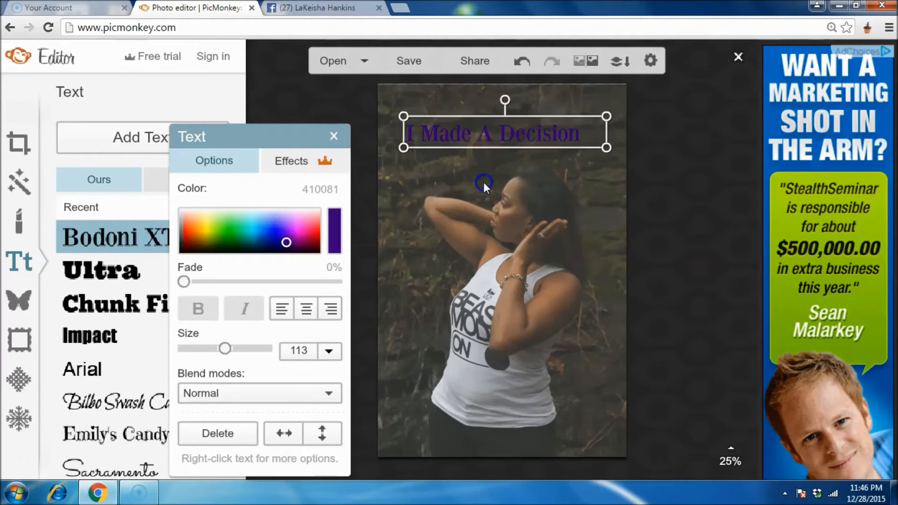
pyautogui.click(333, 136)
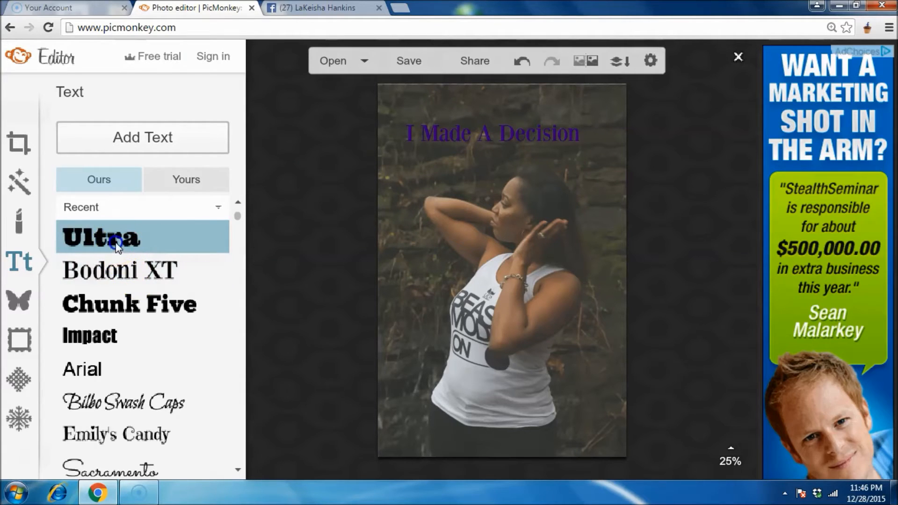
# Step: Add an Ultra text box reading '2016', centre-aligned and enlarged to size 200
pyautogui.click(112, 243)
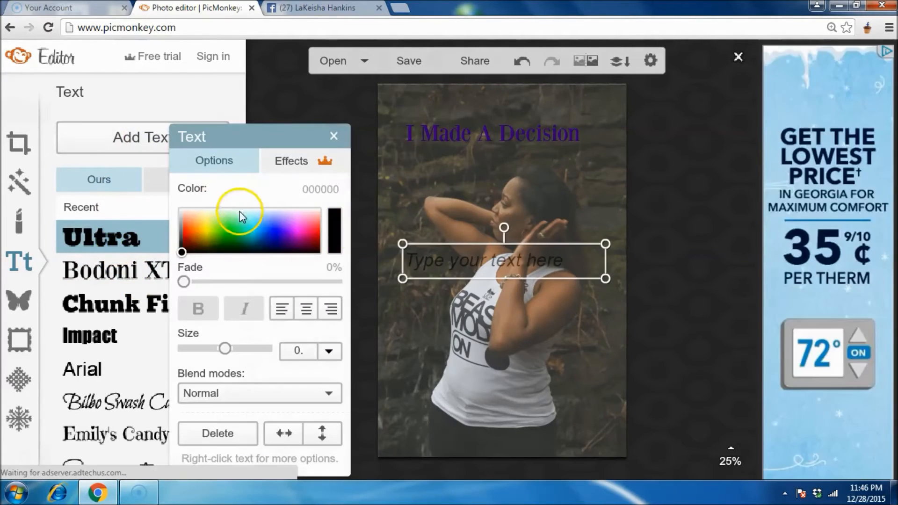
pyautogui.write('201')
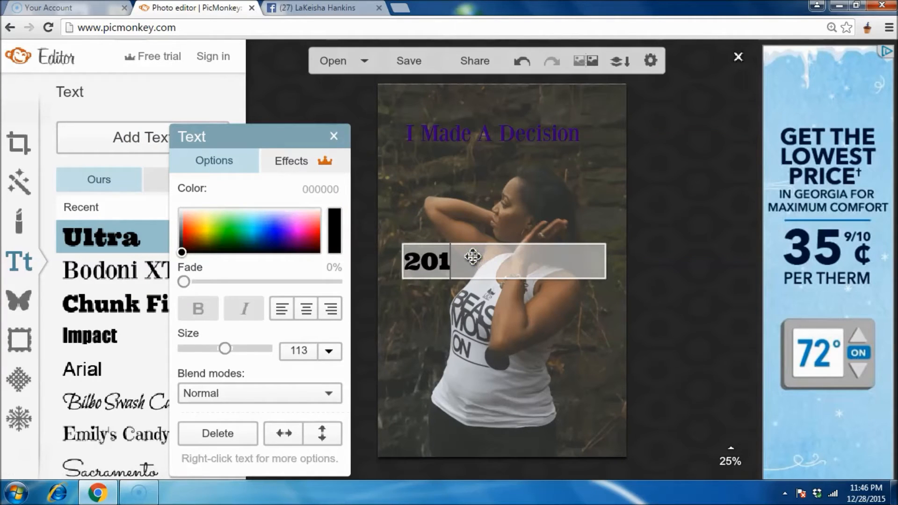
pyautogui.write('6')
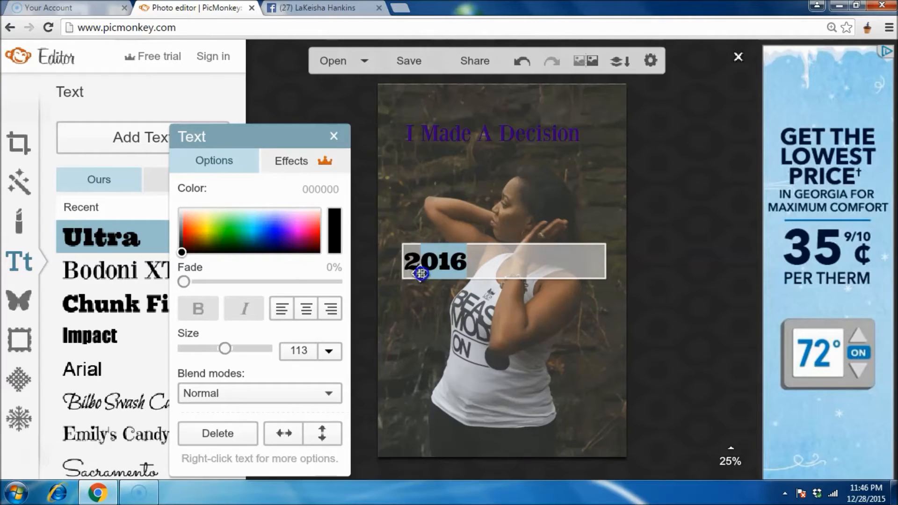
pyautogui.click(305, 308)
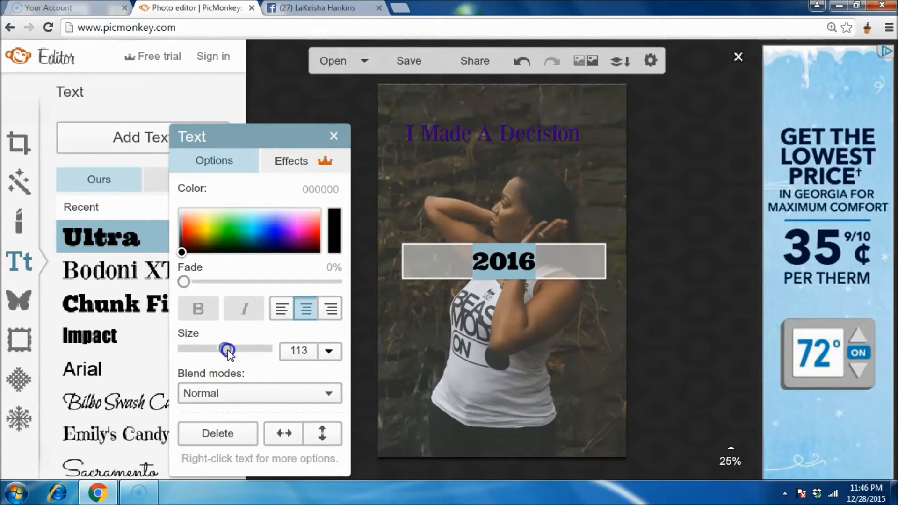
pyautogui.moveTo(228, 350); pyautogui.dragTo(249, 350)
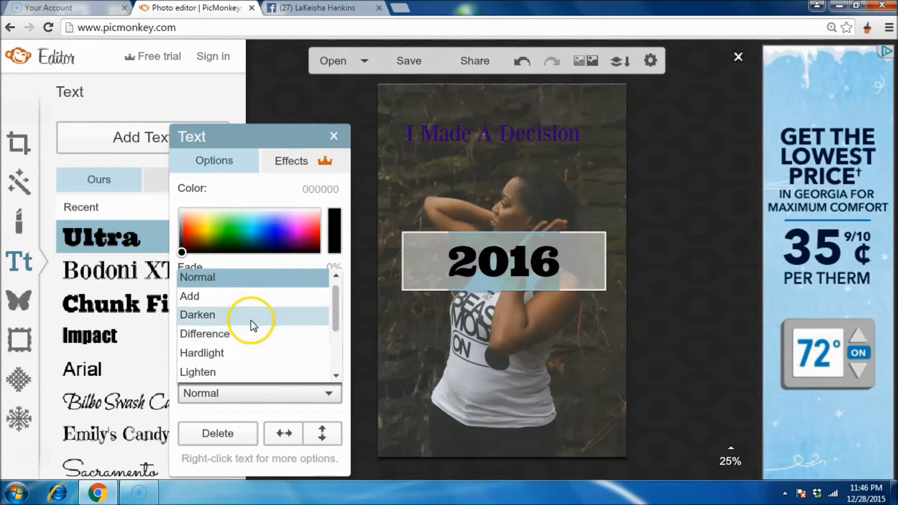
# Step: Colour the 2016 magenta and position it just beneath the purple heading
pyautogui.click(204, 334)
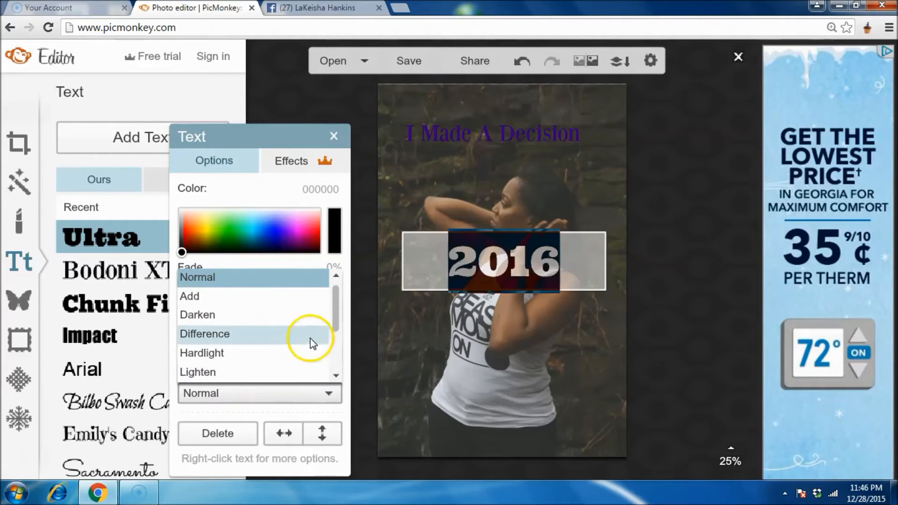
pyautogui.click(296, 241)
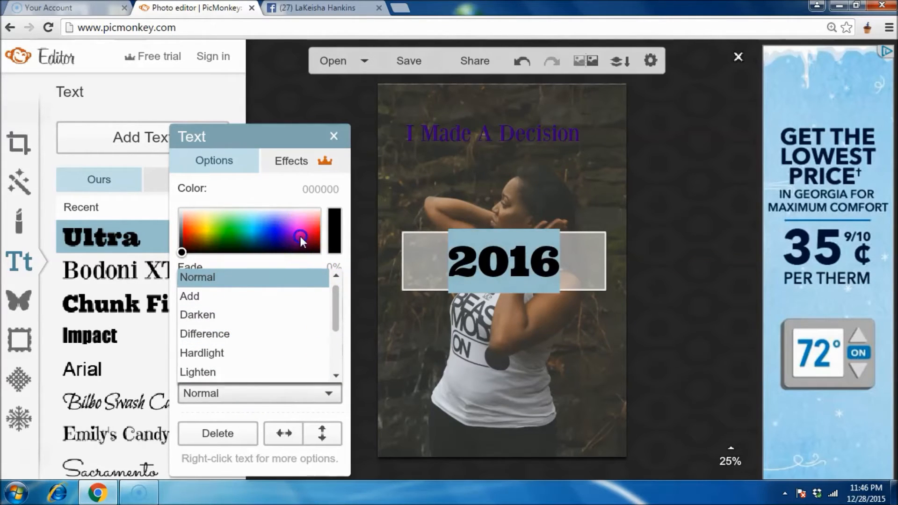
pyautogui.click(299, 236)
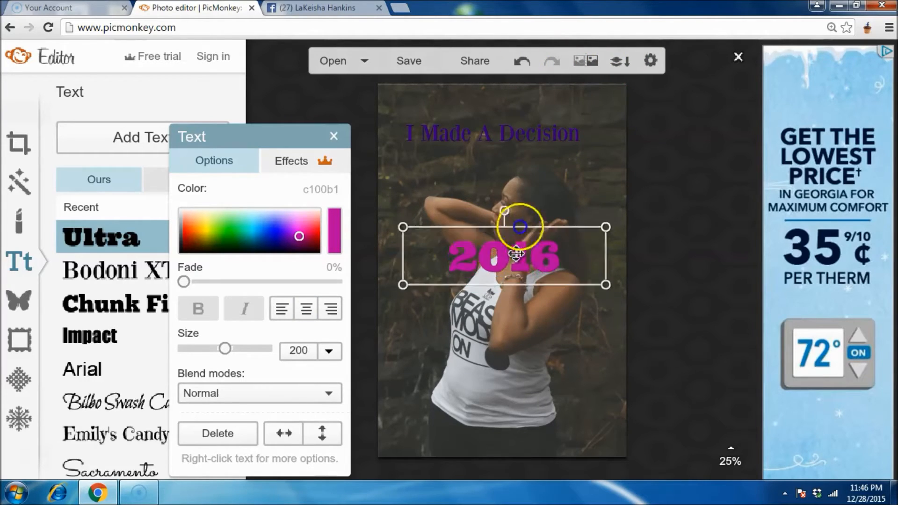
pyautogui.moveTo(515, 254); pyautogui.dragTo(512, 206)
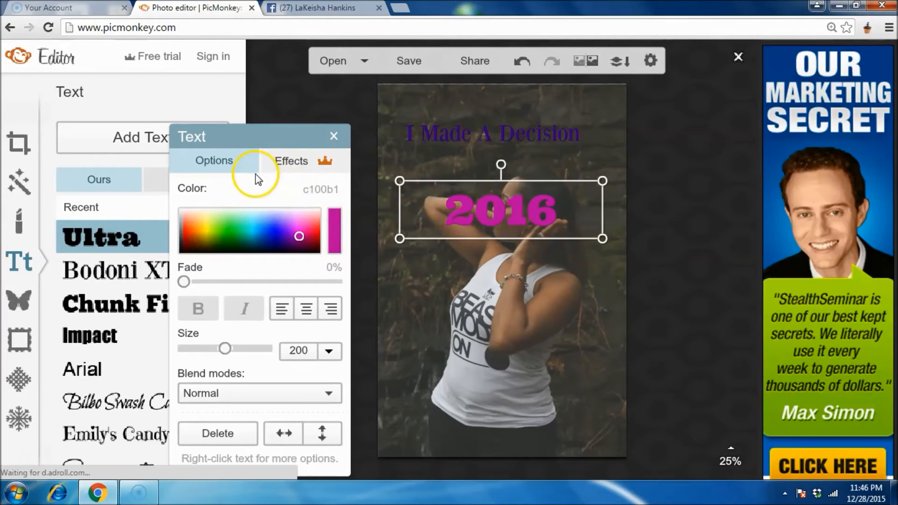
pyautogui.click(333, 136)
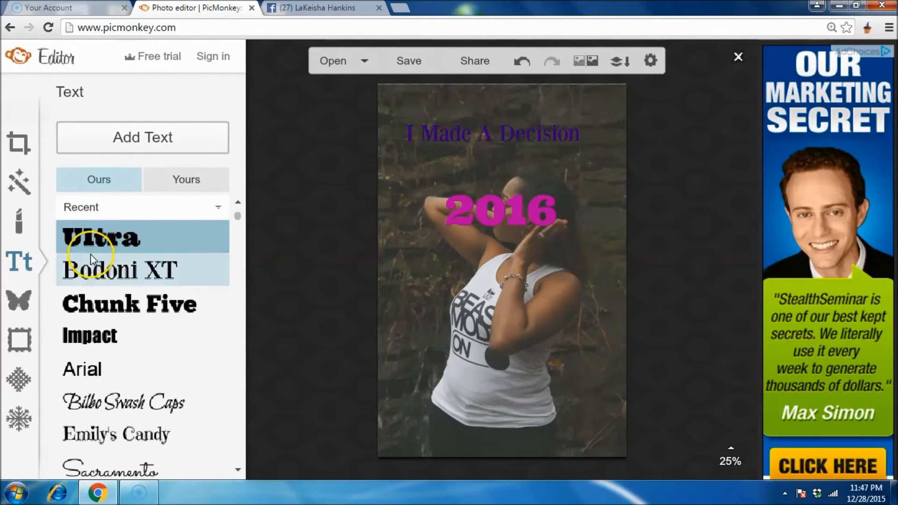
# Step: Add a Bodoni XT text box reading 'Is Going to Be Awesome', centre-aligned
pyautogui.click(95, 237)
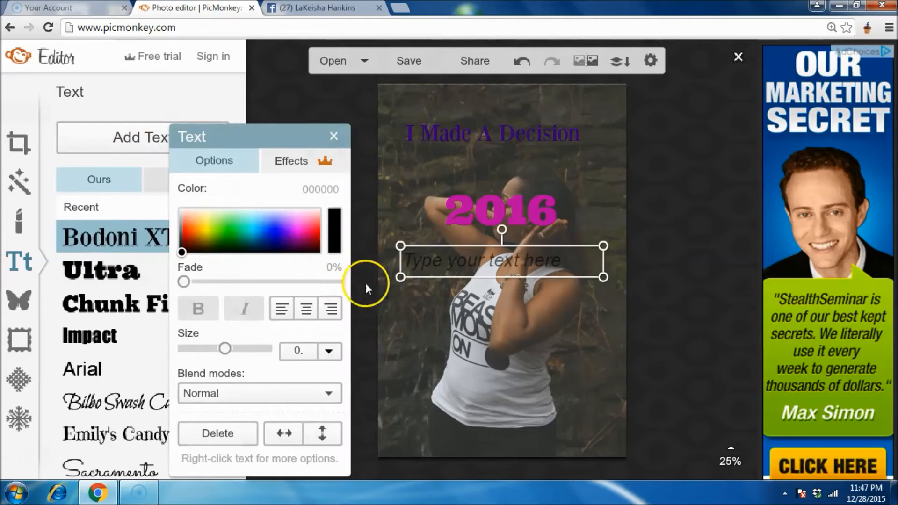
pyautogui.write('Is')
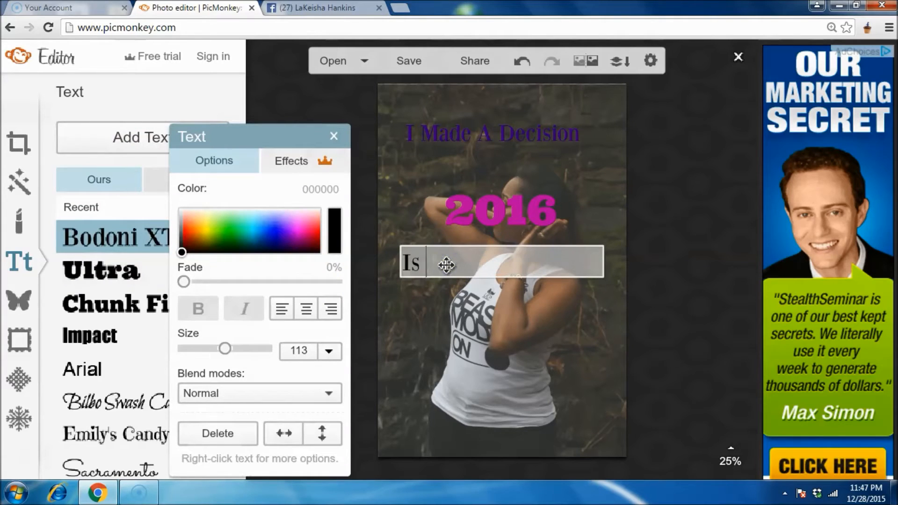
pyautogui.write('Going to Be Ae')
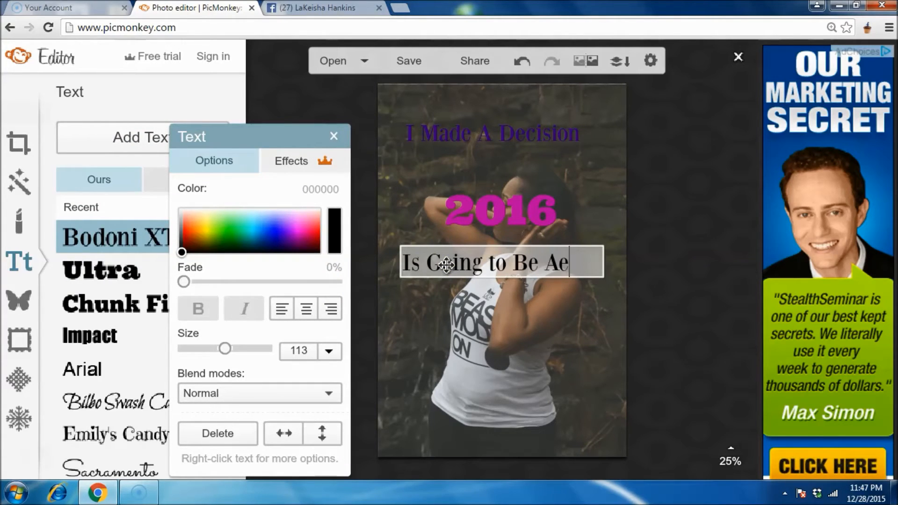
pyautogui.write('wesome')
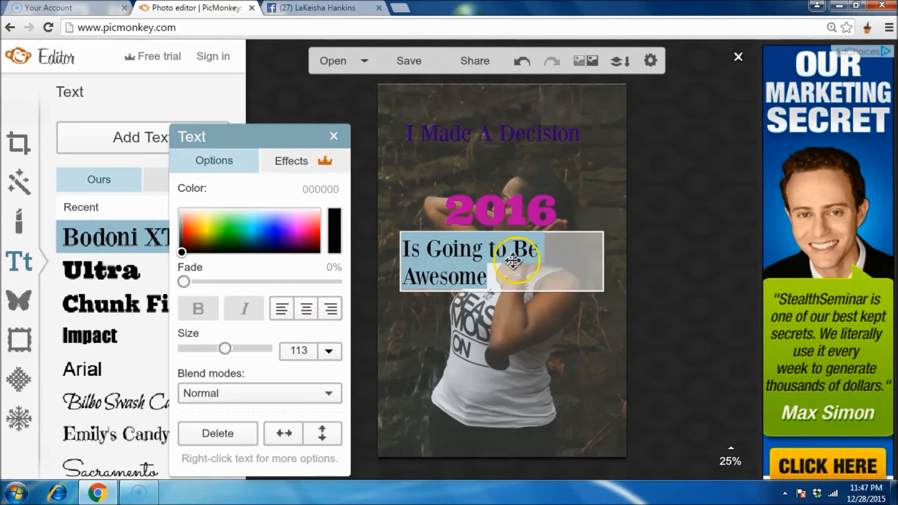
pyautogui.click(306, 308)
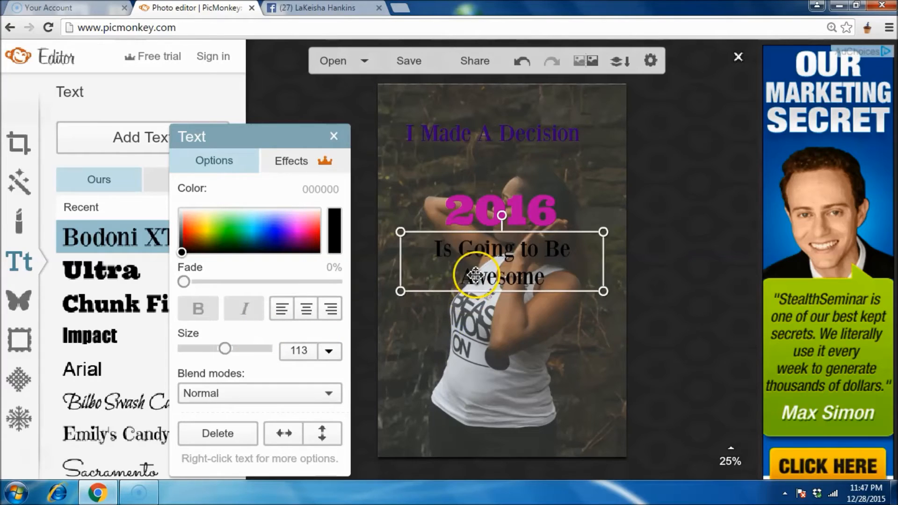
# Step: Move the caption below 2016, widen its box and size it to 107 so it fits one line
pyautogui.moveTo(474, 275); pyautogui.dragTo(469, 329)
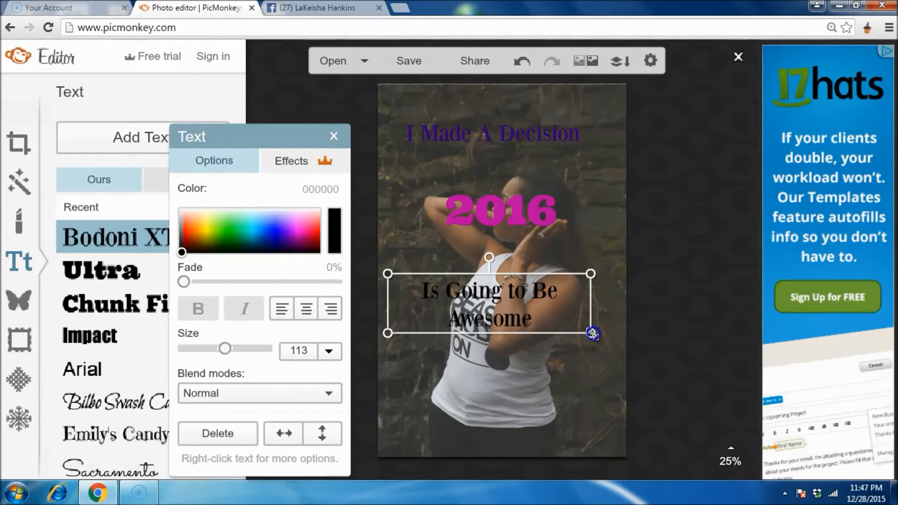
pyautogui.moveTo(591, 335); pyautogui.dragTo(766, 374)
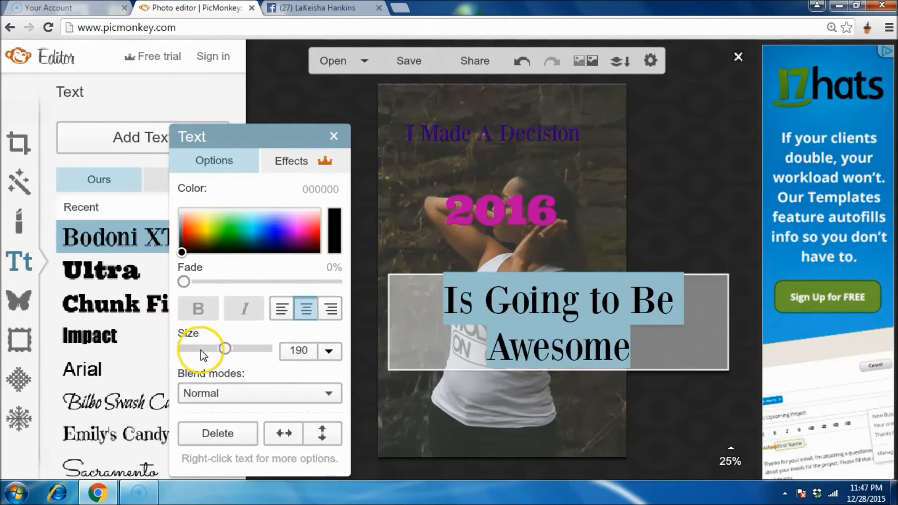
pyautogui.moveTo(225, 349); pyautogui.dragTo(197, 348)
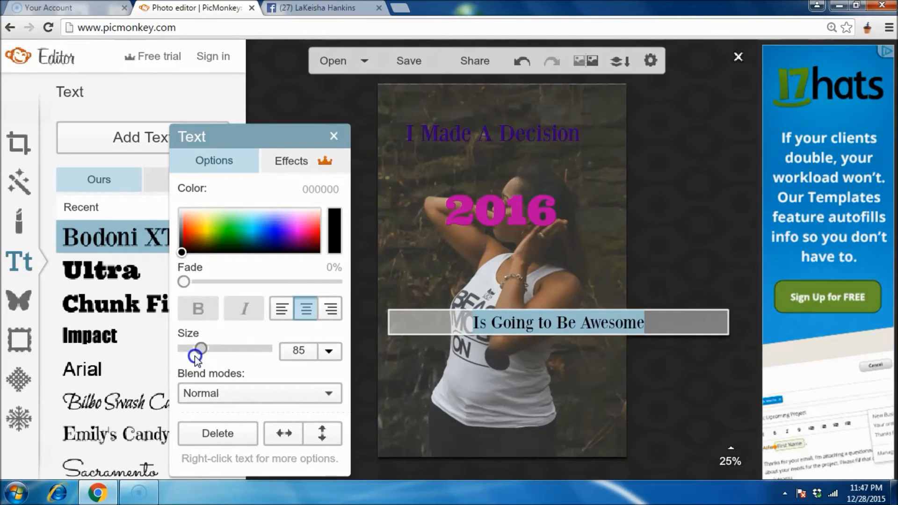
pyautogui.moveTo(197, 348); pyautogui.dragTo(207, 348)
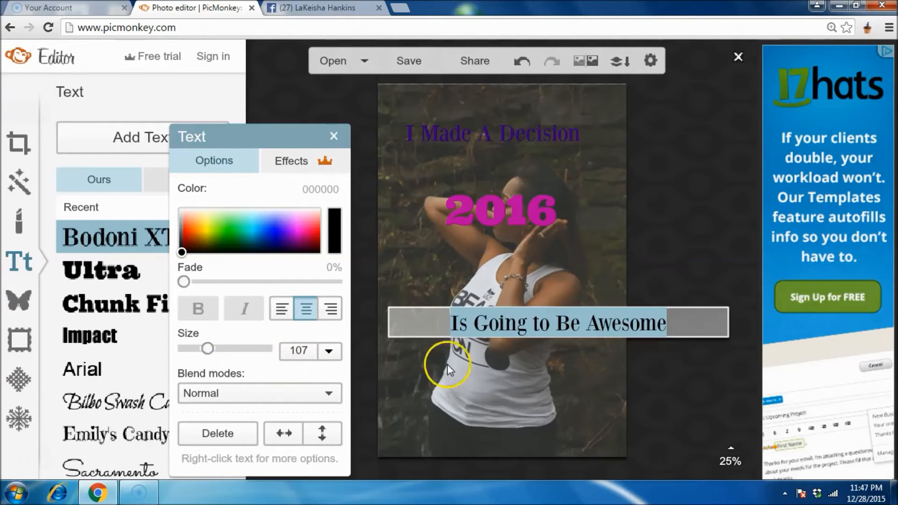
pyautogui.click(333, 137)
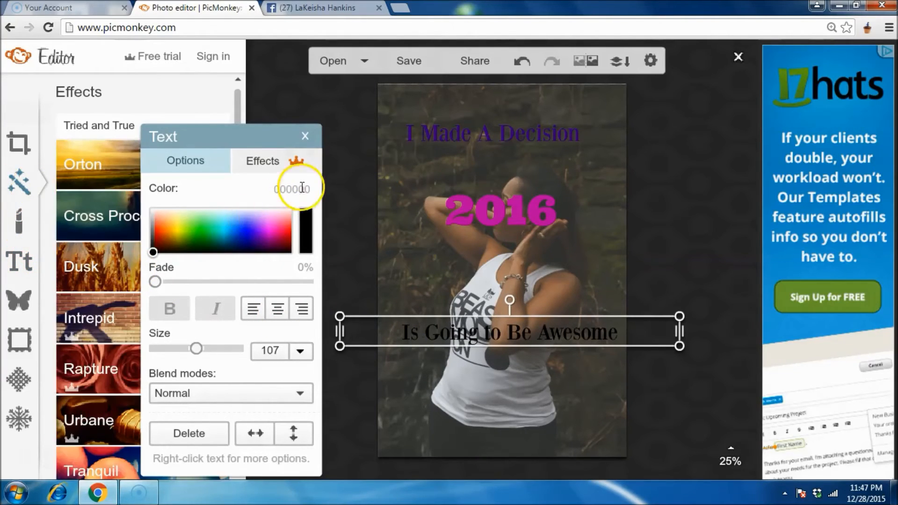
pyautogui.click(305, 136)
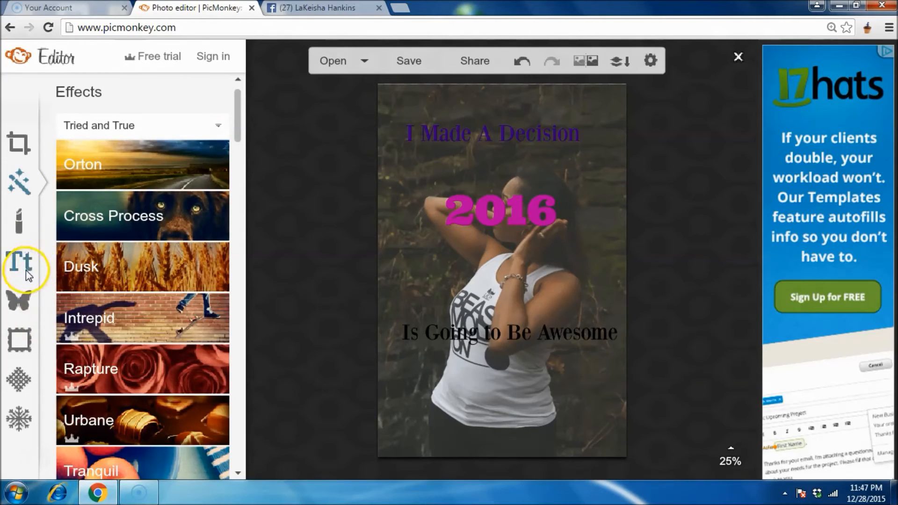
# Step: Browse Frames, glance through Textures, then return to the frame styles list
pyautogui.click(17, 336)
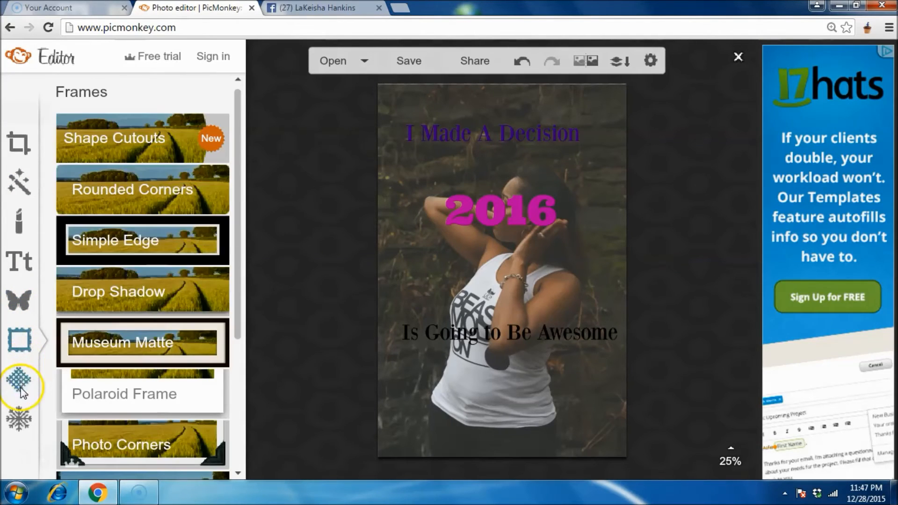
pyautogui.click(18, 379)
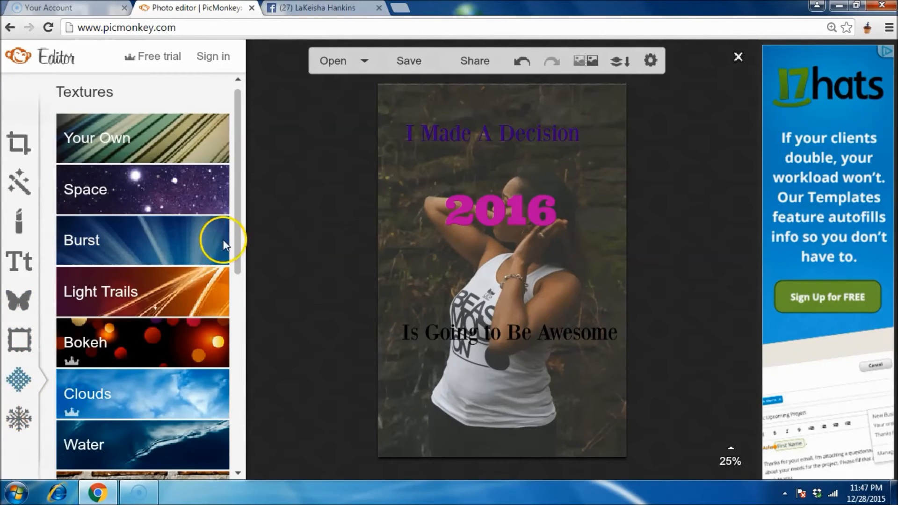
pyautogui.scroll(-3)
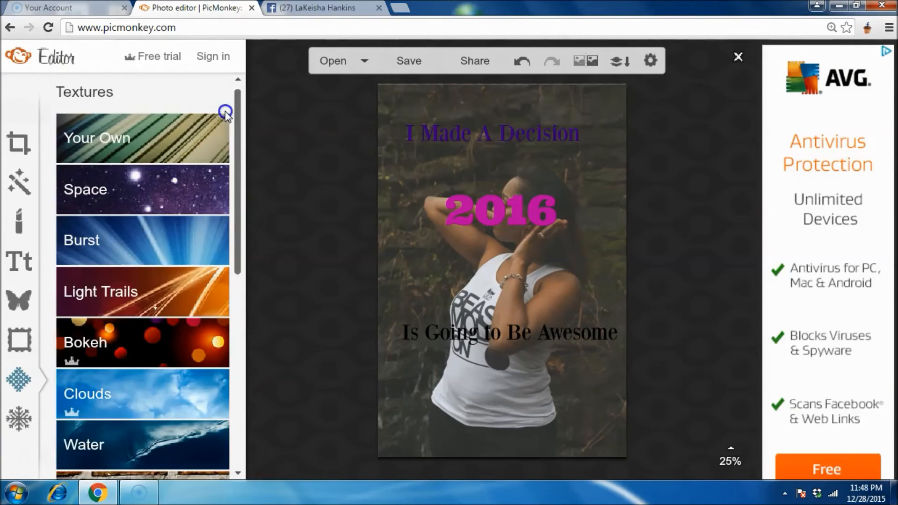
pyautogui.click(16, 342)
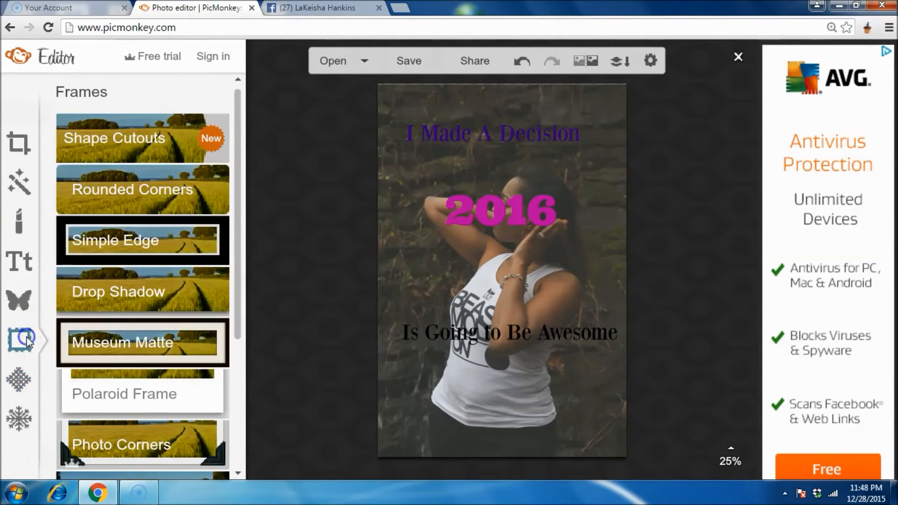
pyautogui.click(123, 242)
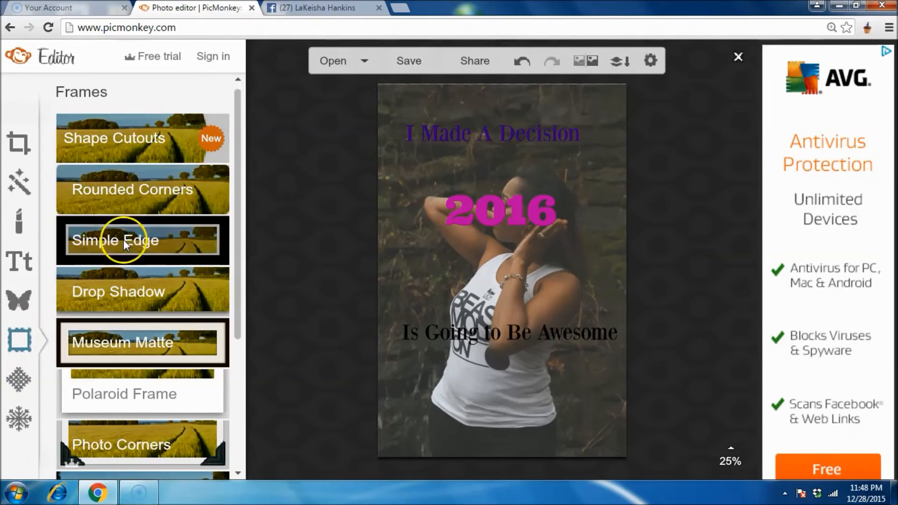
# Step: Add a Simple Edge frame with a blue outer border thinned to about 39
pyautogui.click(117, 240)
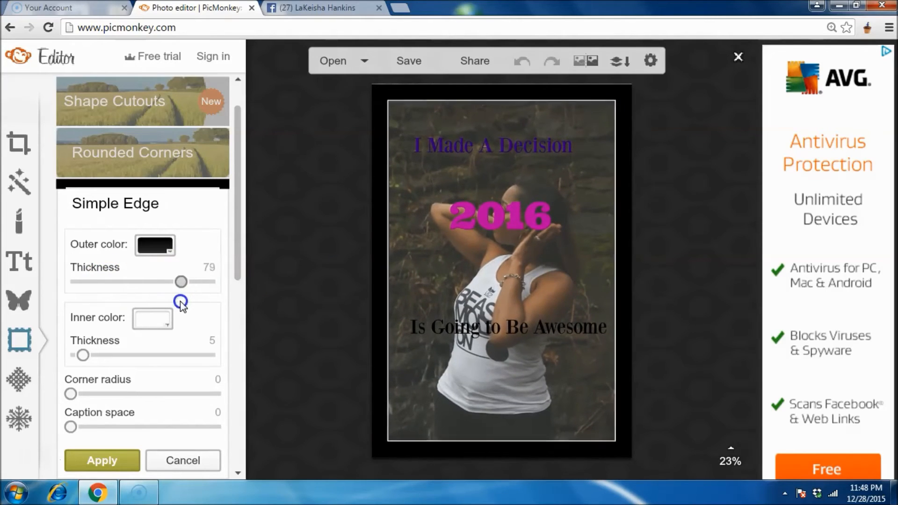
pyautogui.moveTo(180, 281); pyautogui.dragTo(172, 282)
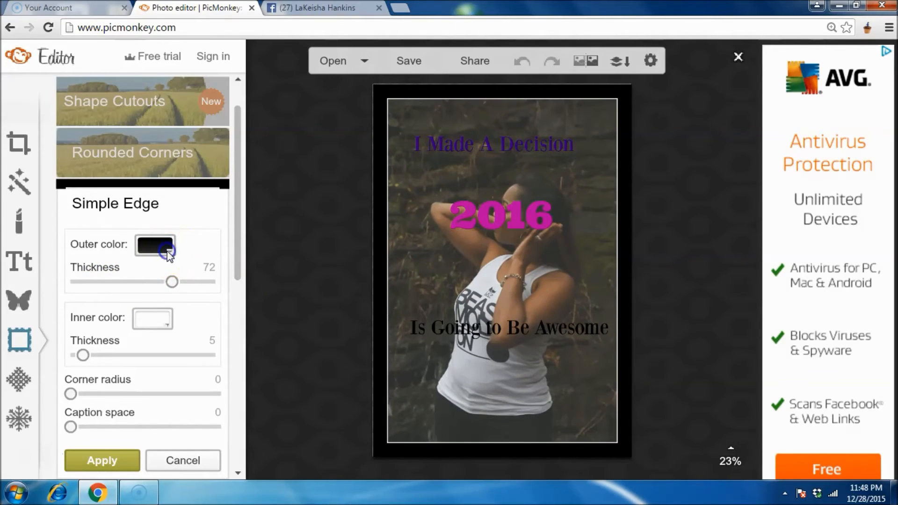
pyautogui.click(154, 245)
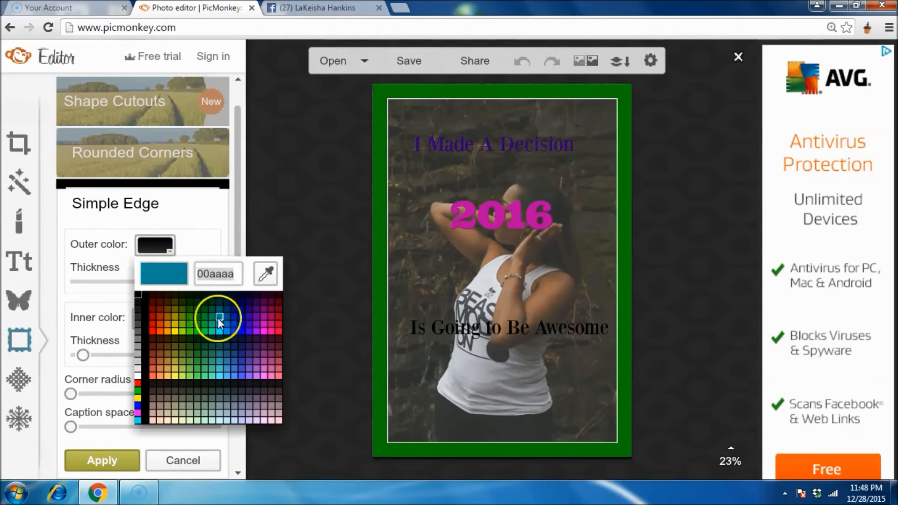
pyautogui.click(213, 309)
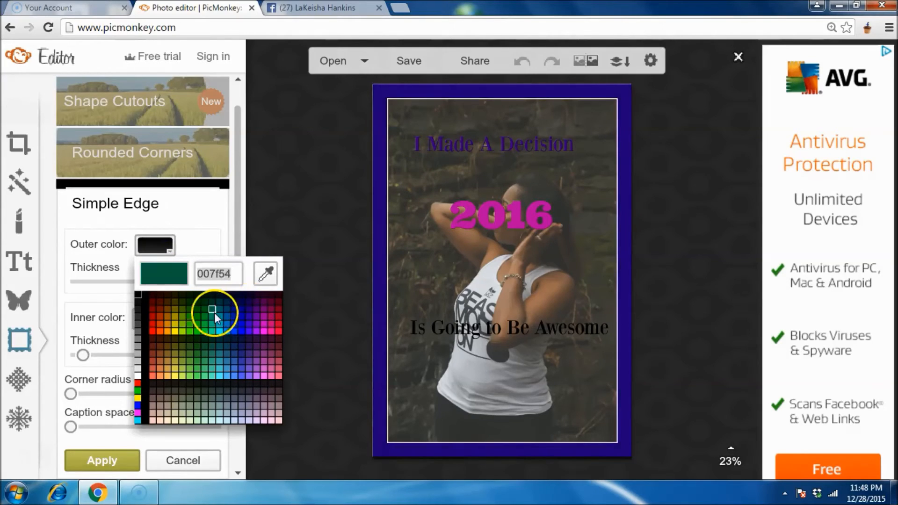
pyautogui.click(264, 308)
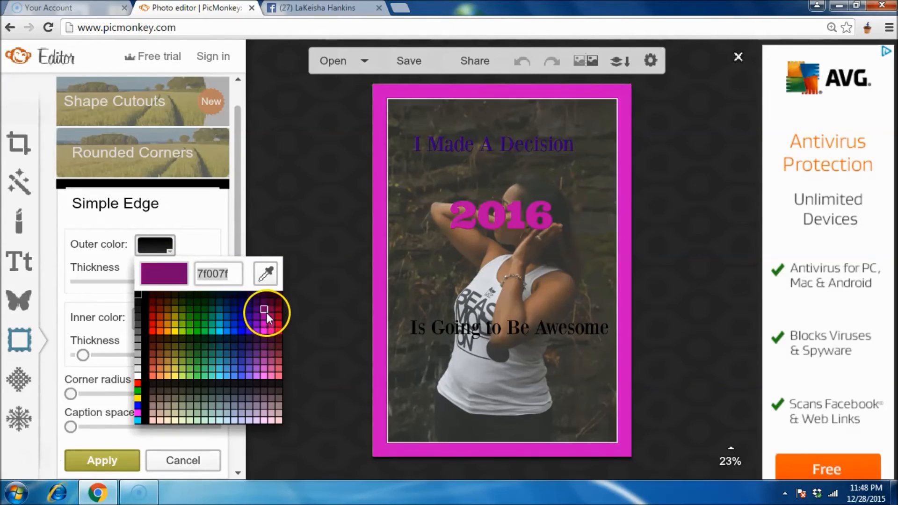
pyautogui.click(233, 332)
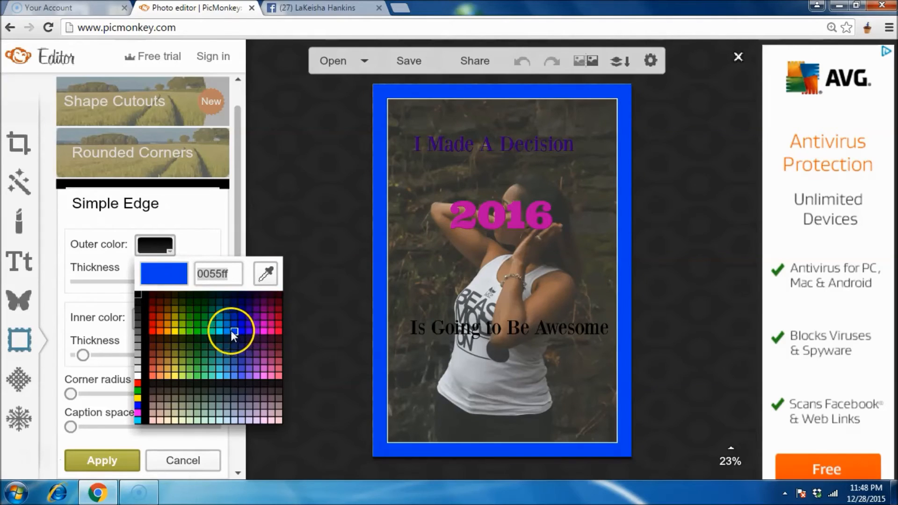
pyautogui.click(231, 331)
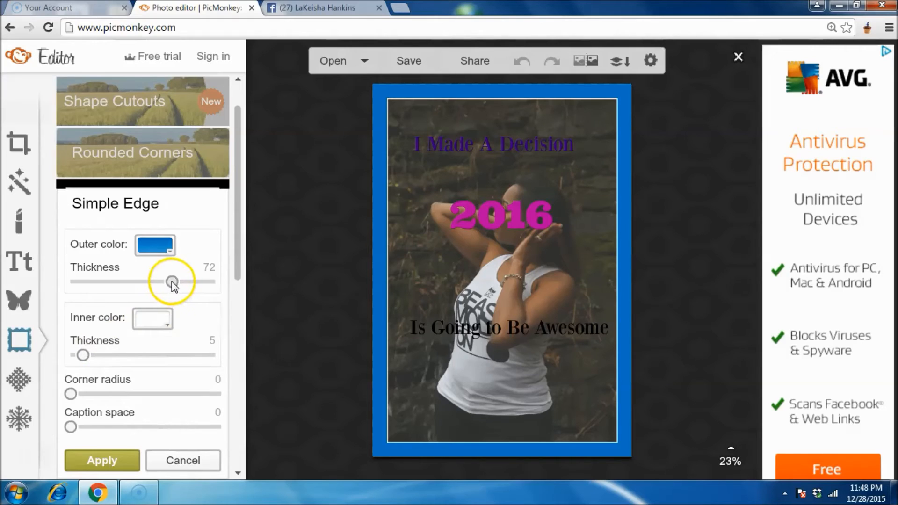
pyautogui.moveTo(172, 281); pyautogui.dragTo(127, 282)
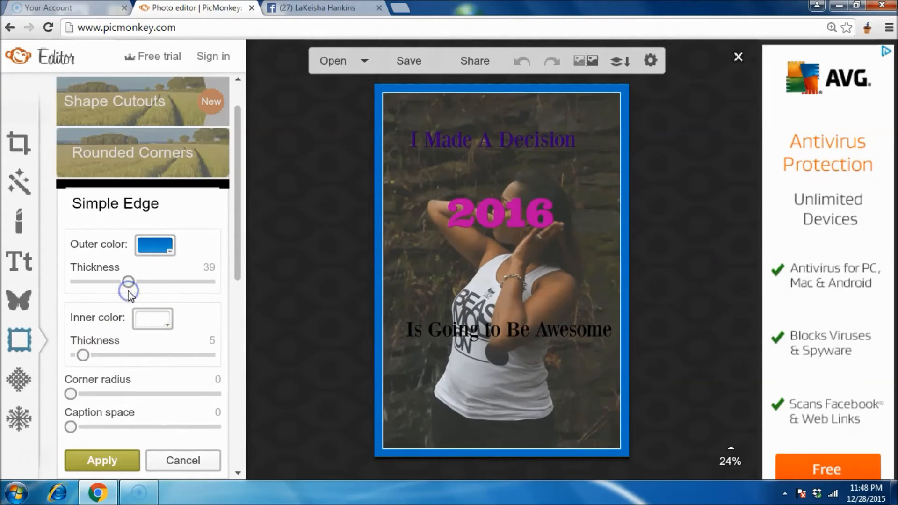
# Step: Make the inner border pink and wide at about 45, then apply the frame
pyautogui.click(152, 318)
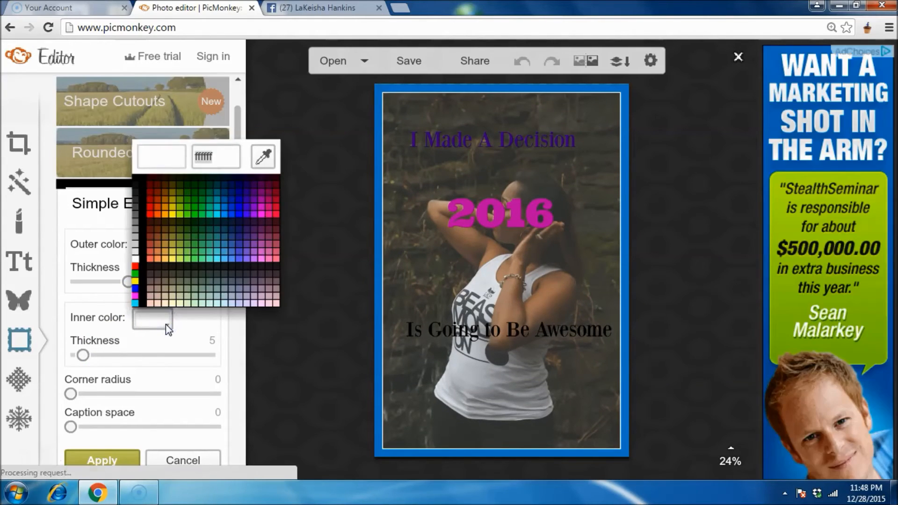
pyautogui.click(269, 193)
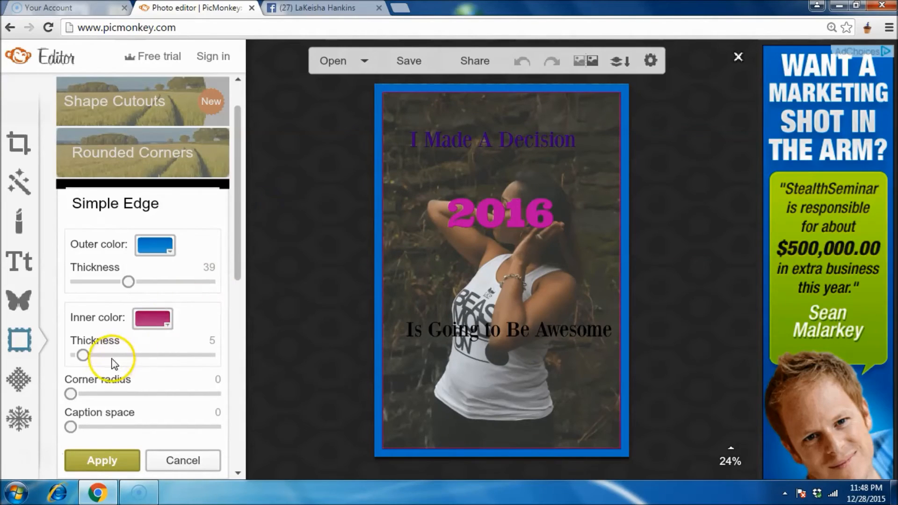
pyautogui.moveTo(82, 355); pyautogui.dragTo(135, 355)
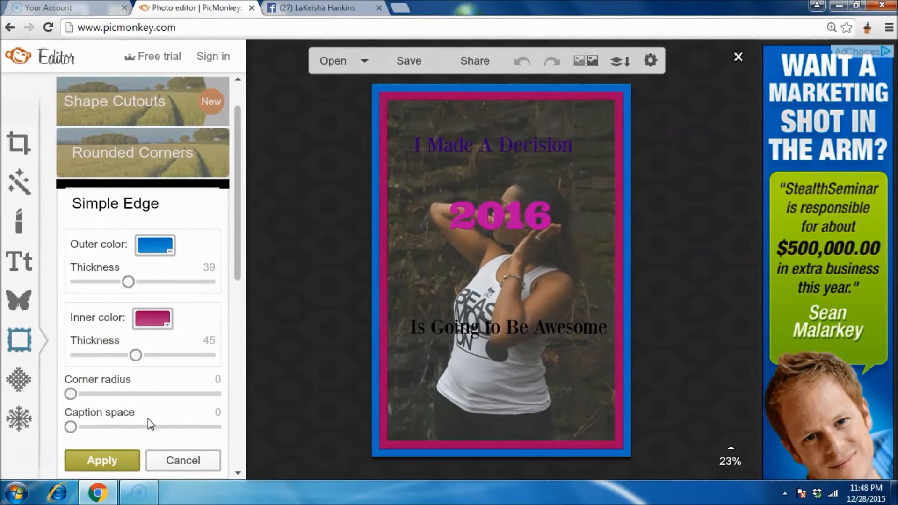
pyautogui.click(184, 460)
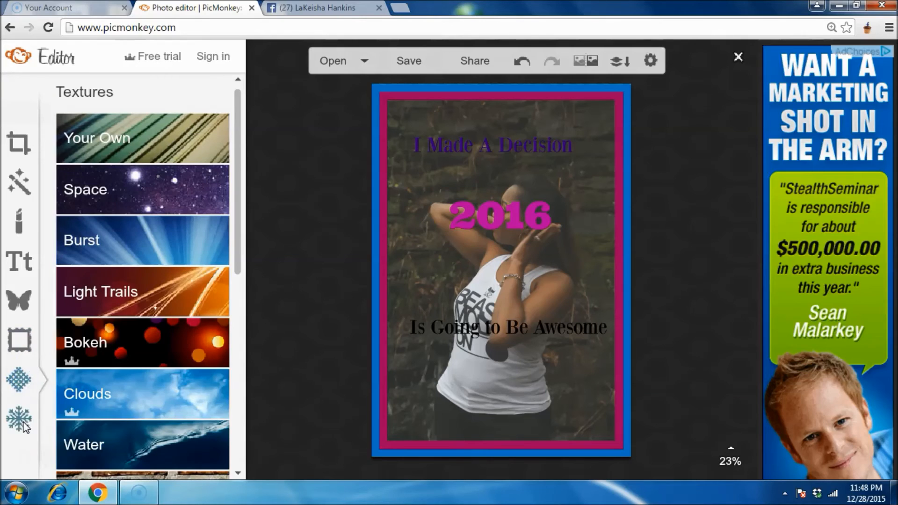
# Step: Pass through Basic Edits and Text to reach the Overlays collection
pyautogui.scroll(-3)
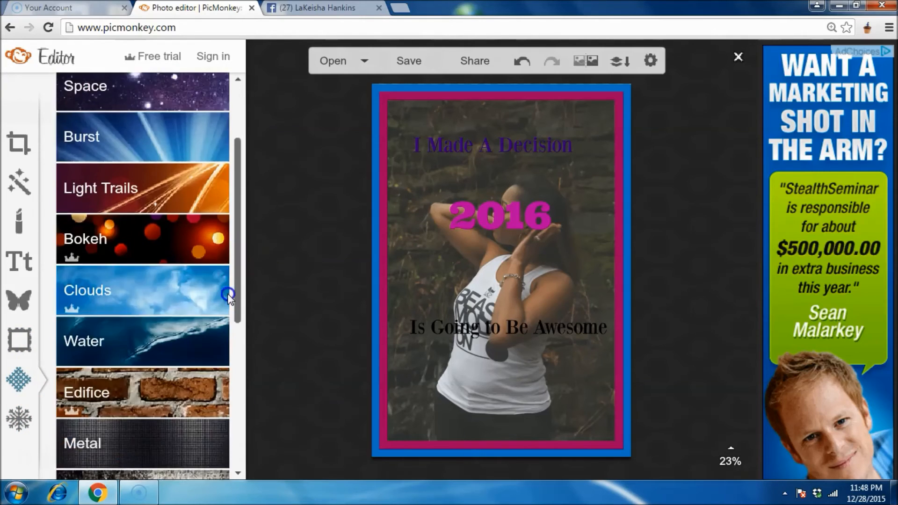
pyautogui.scroll(-3)
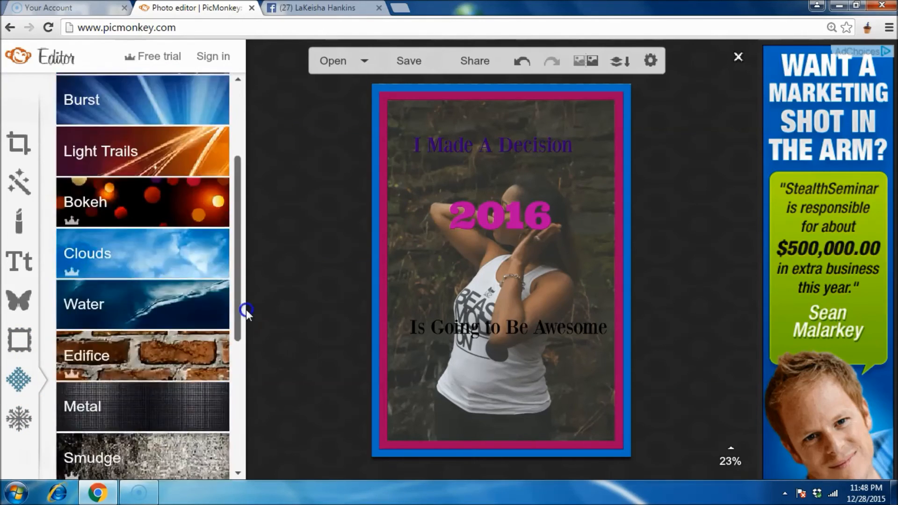
pyautogui.click(17, 145)
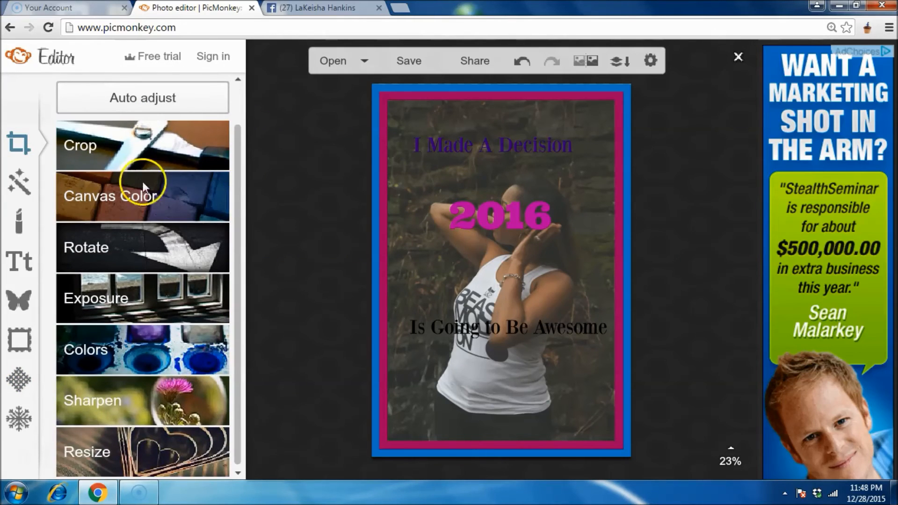
pyautogui.moveTo(16, 220)
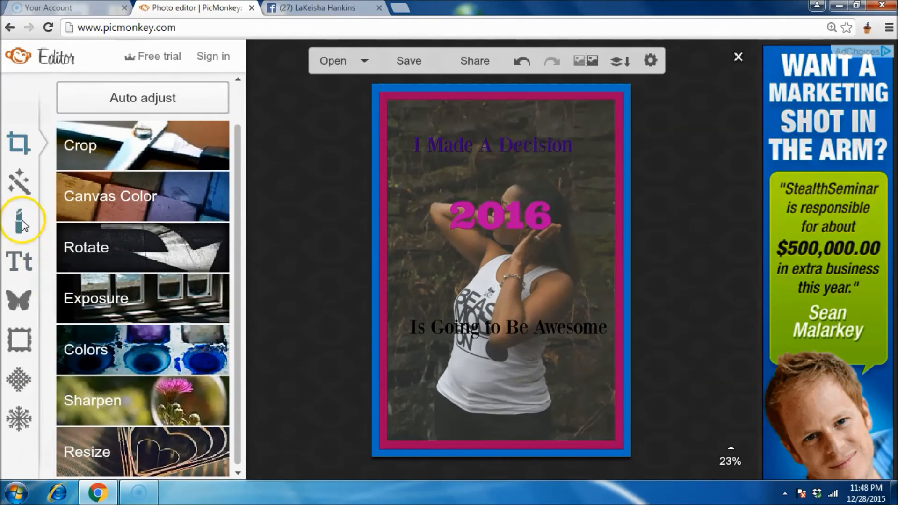
pyautogui.click(17, 264)
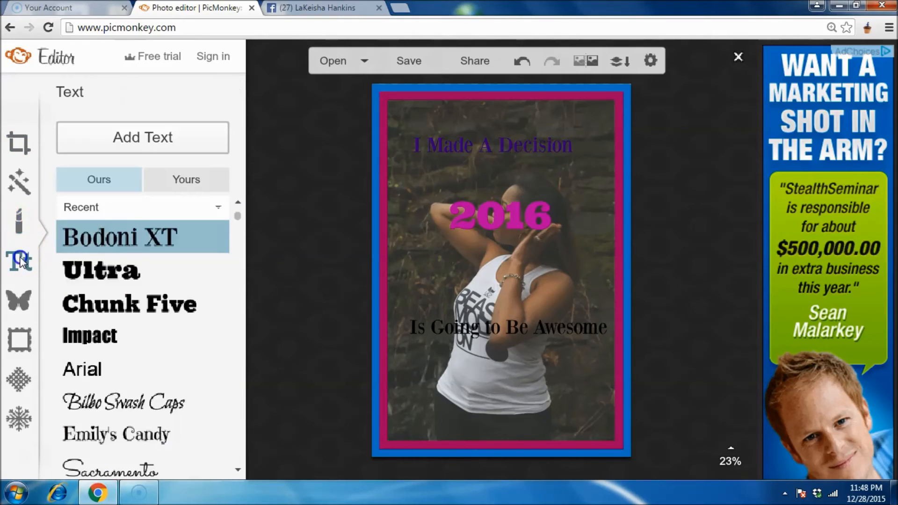
pyautogui.click(16, 303)
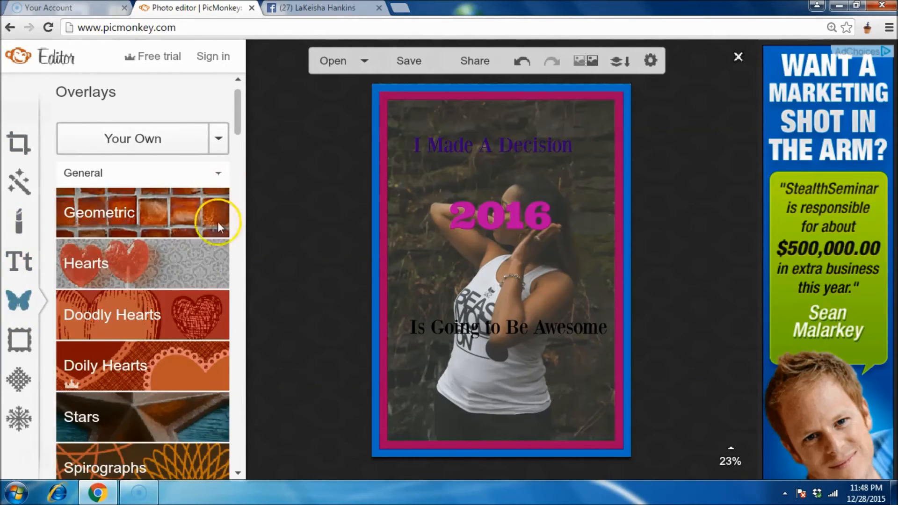
# Step: Place a white Sparkle Stars overlay at the start of the 'I Made A Decision' headline
pyautogui.scroll(-3)
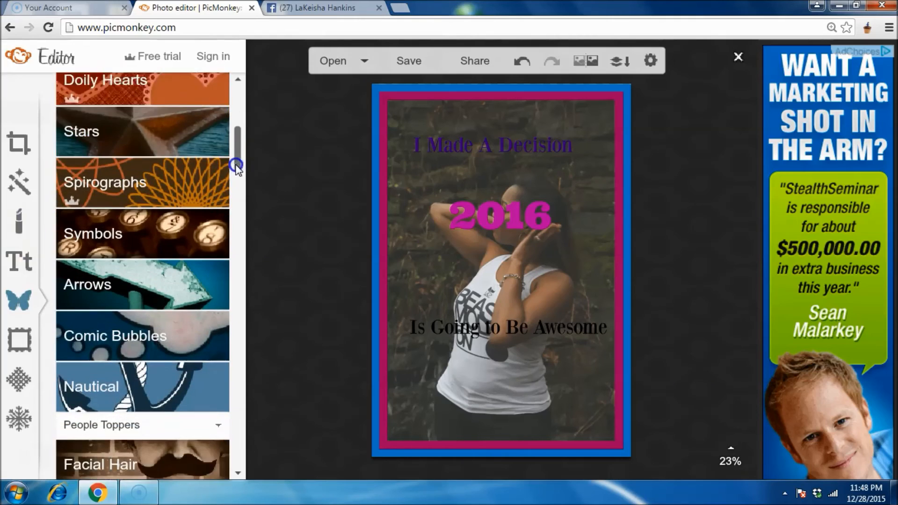
pyautogui.scroll(-3)
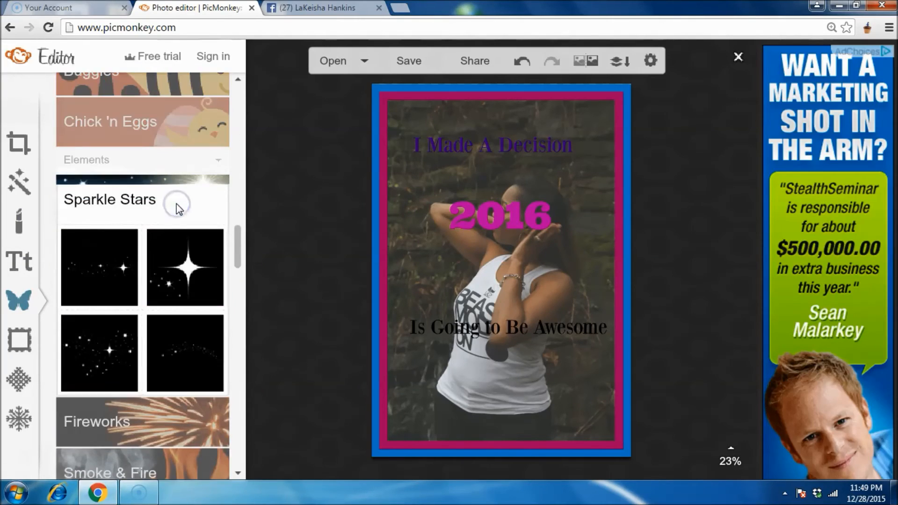
pyautogui.click(185, 267)
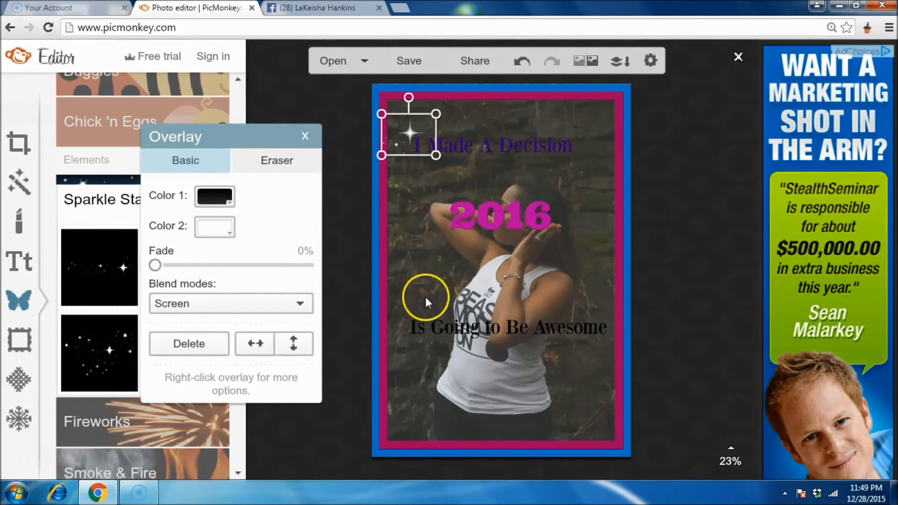
pyautogui.click(613, 61)
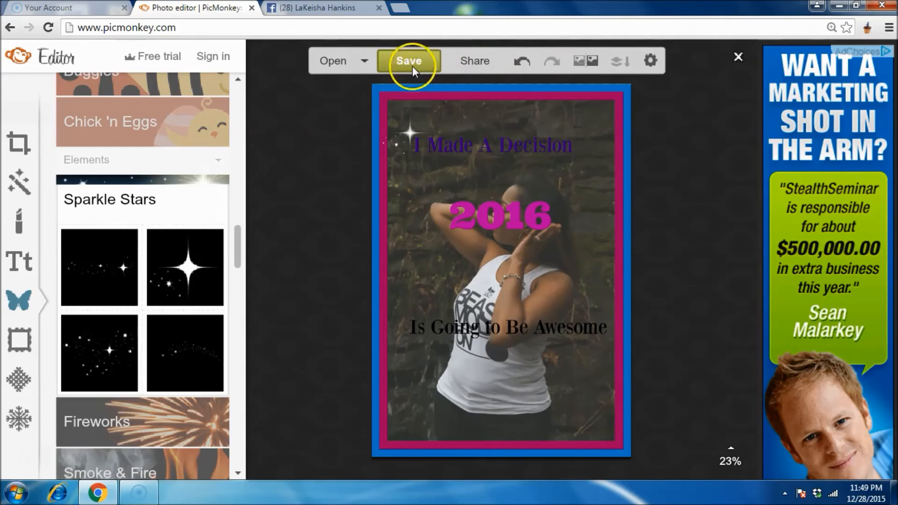
# Step: Set export to PNG at 500 × 719 px, start saving to computer, then cancel Save As
pyautogui.click(407, 61)
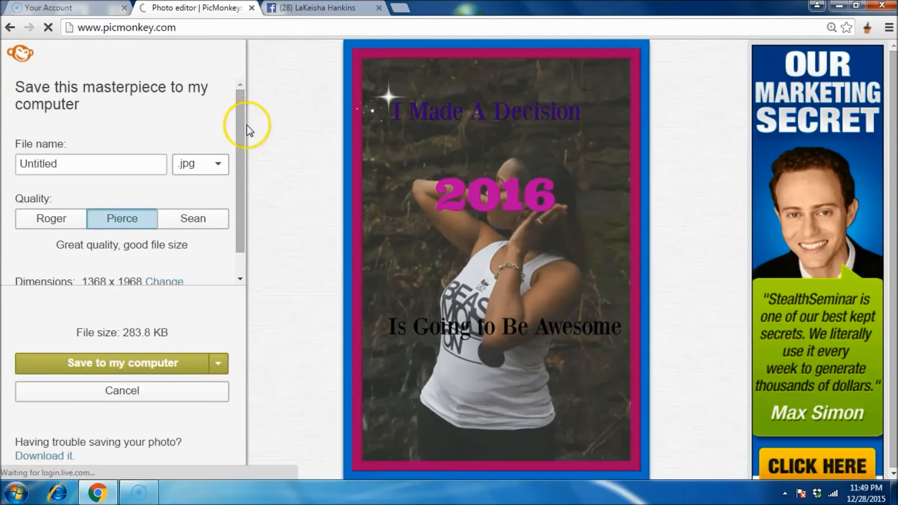
pyautogui.click(200, 164)
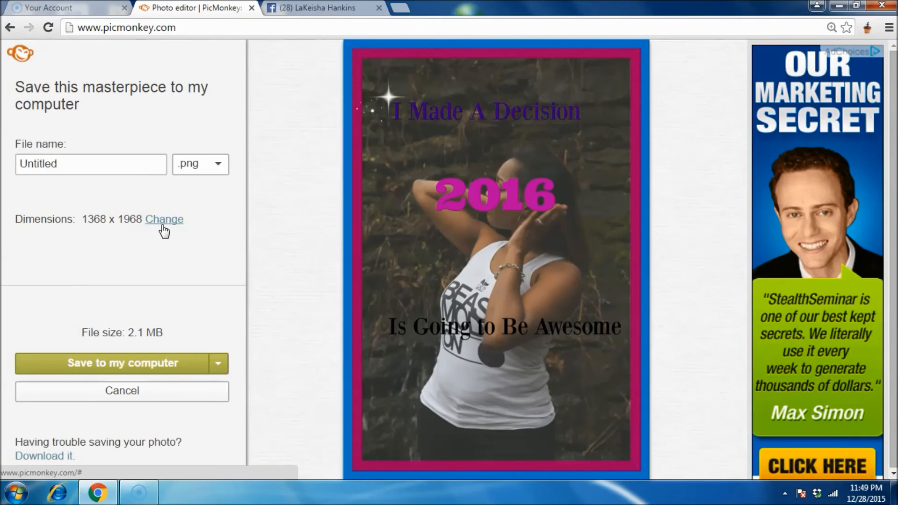
pyautogui.click(165, 219)
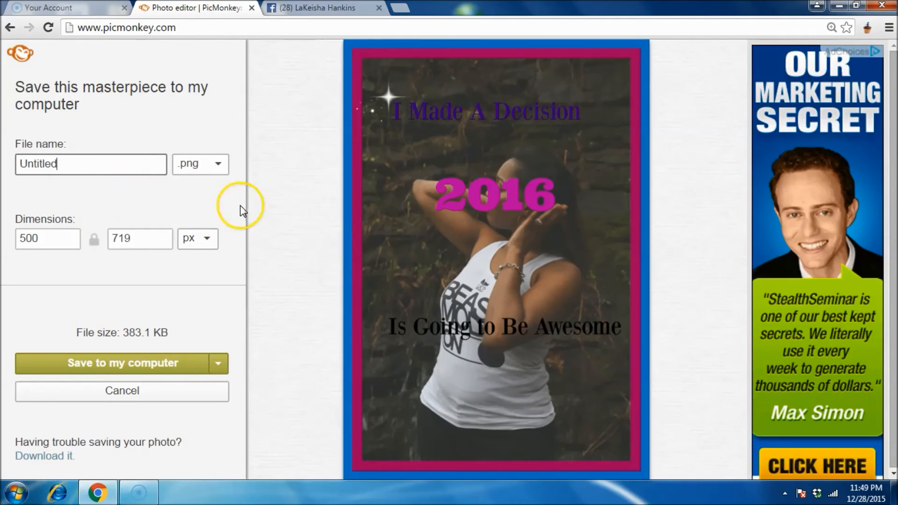
pyautogui.click(121, 363)
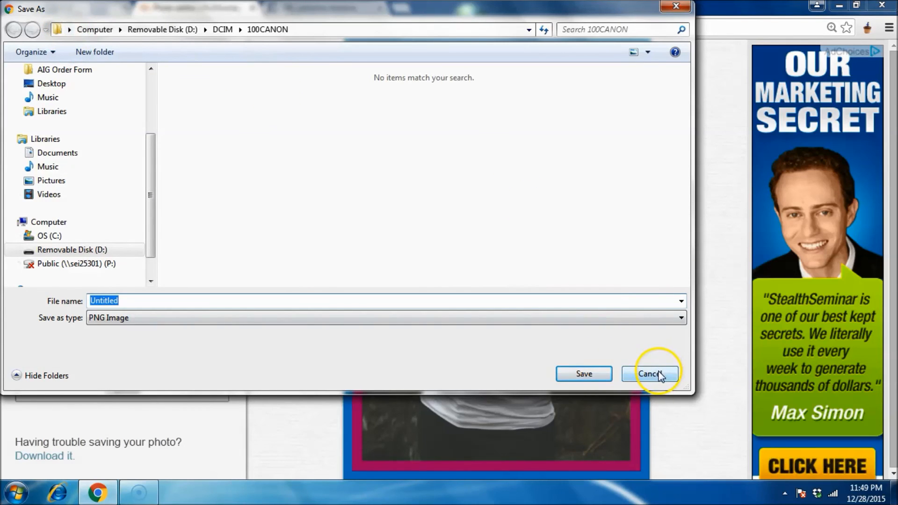
pyautogui.click(649, 374)
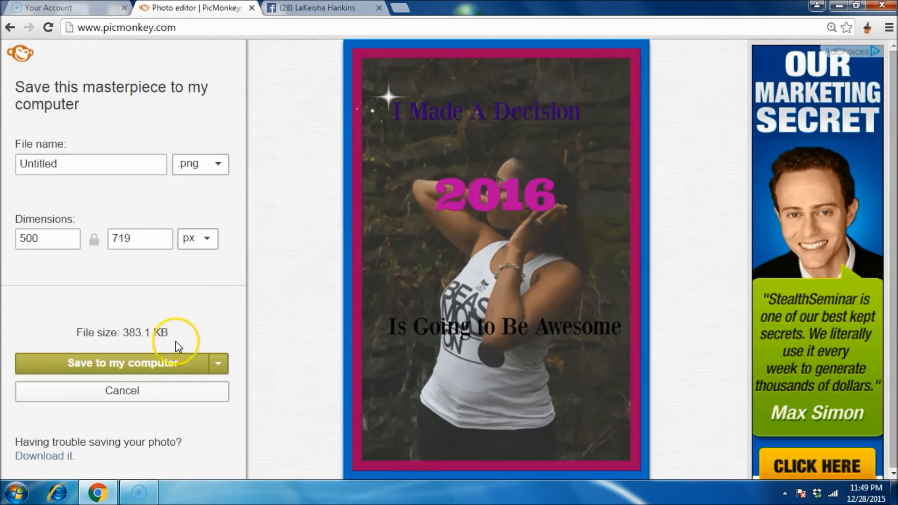
pyautogui.moveTo(157, 368)
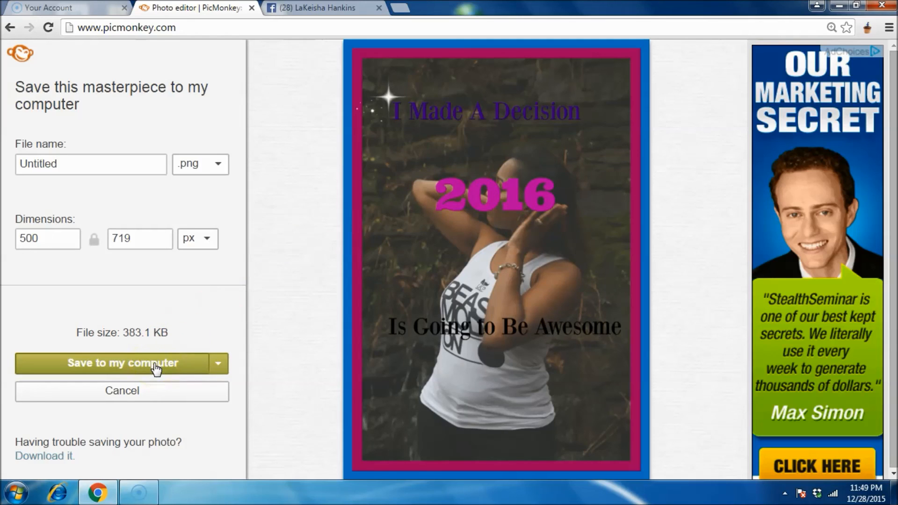